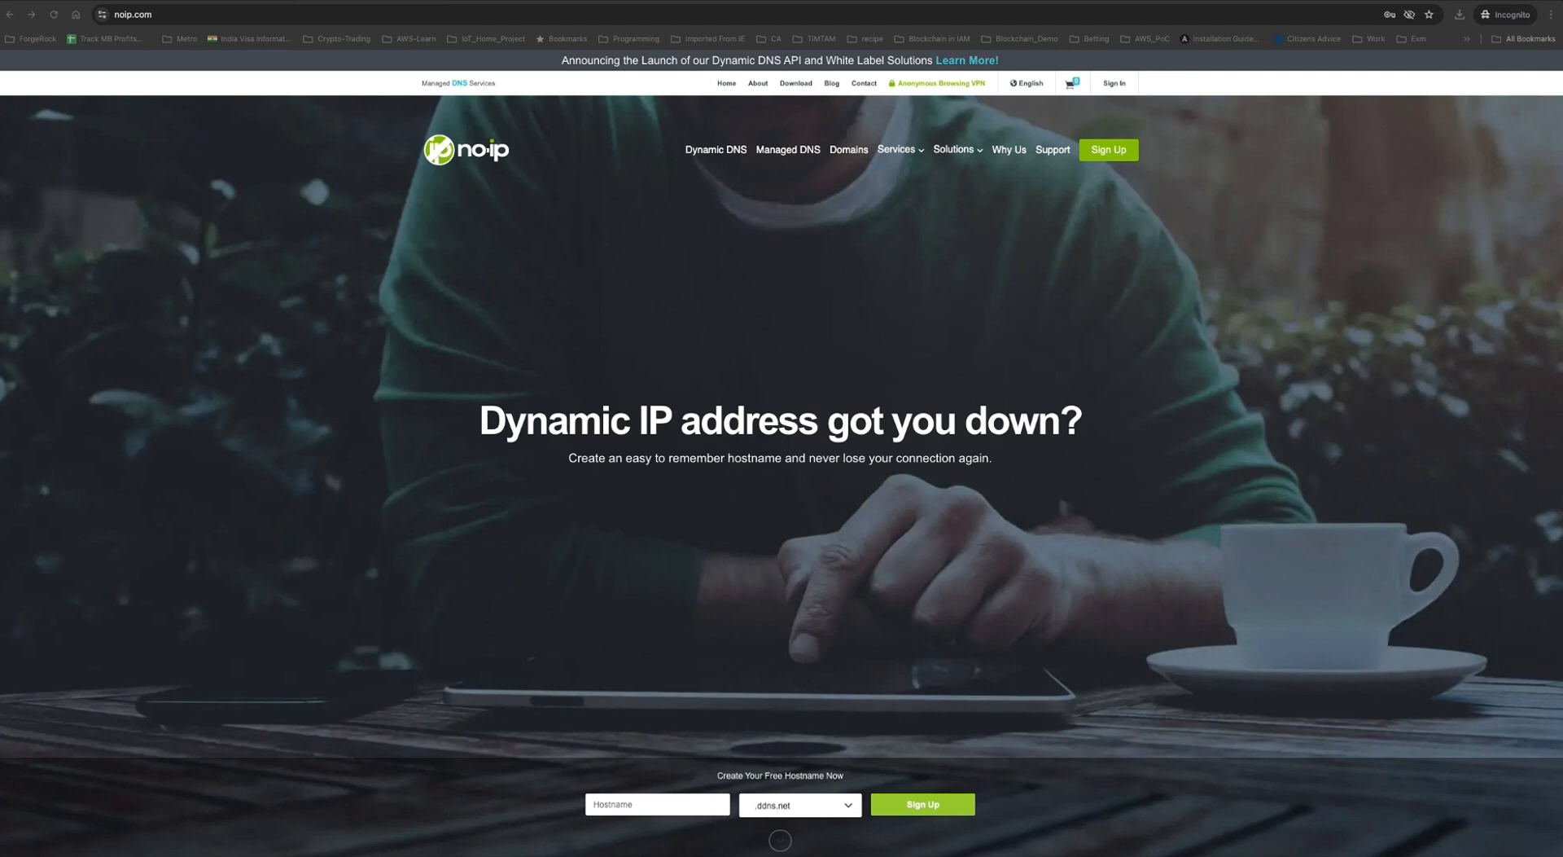
{"action": "mouse_move", "coordinate": [1132, 673]}
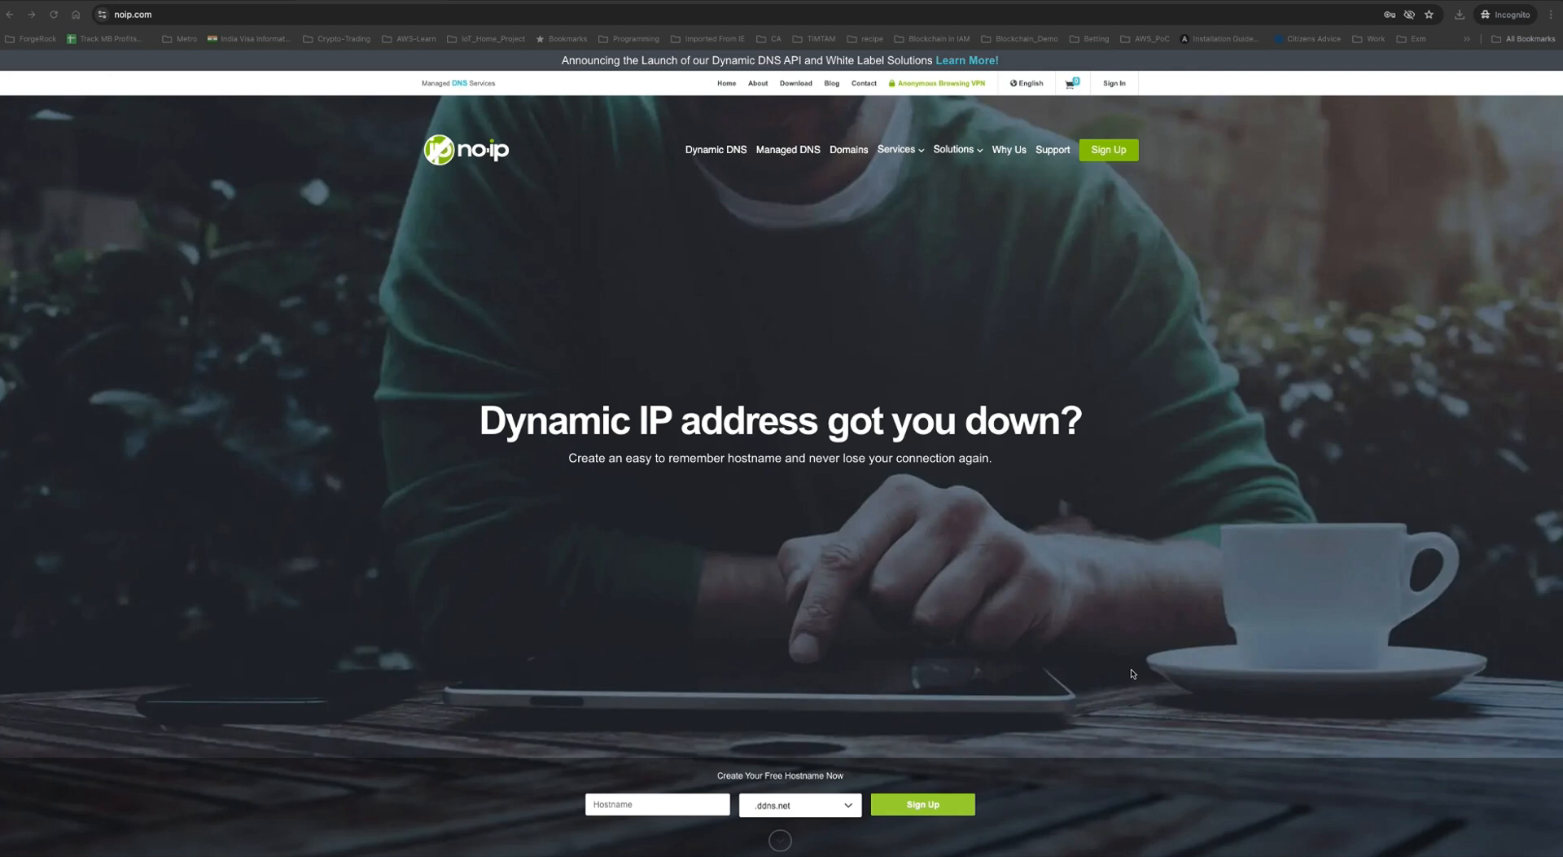
{"action": "mouse_move", "coordinate": [811, 560]}
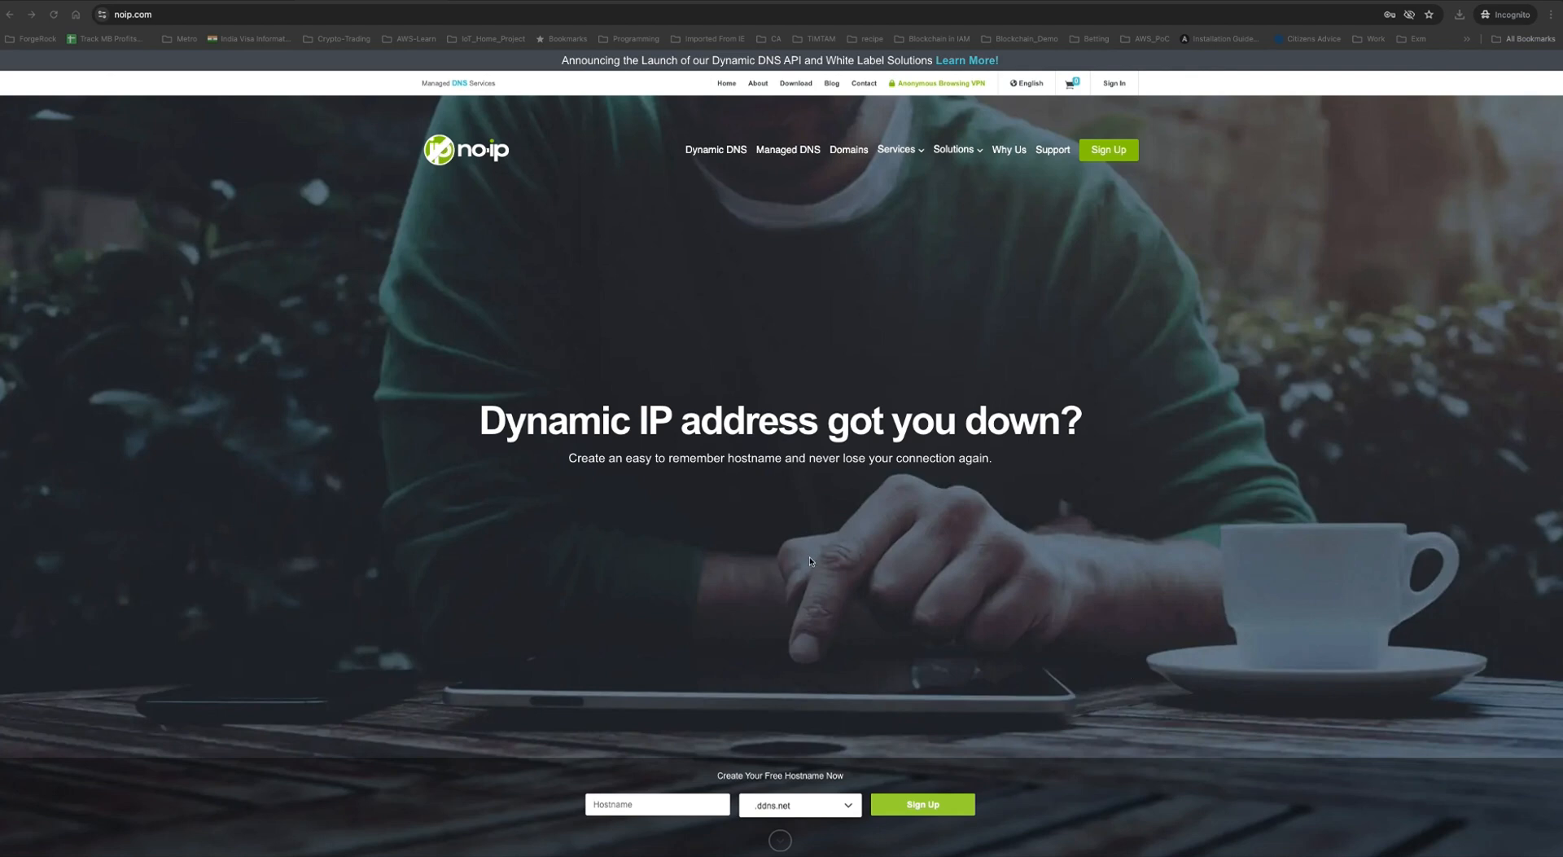
Enter the free hostname 'automatekno2gether' under ddns.net and begin signing up.
{"action": "scroll", "scroll_direction": "down", "scroll_amount": 3}
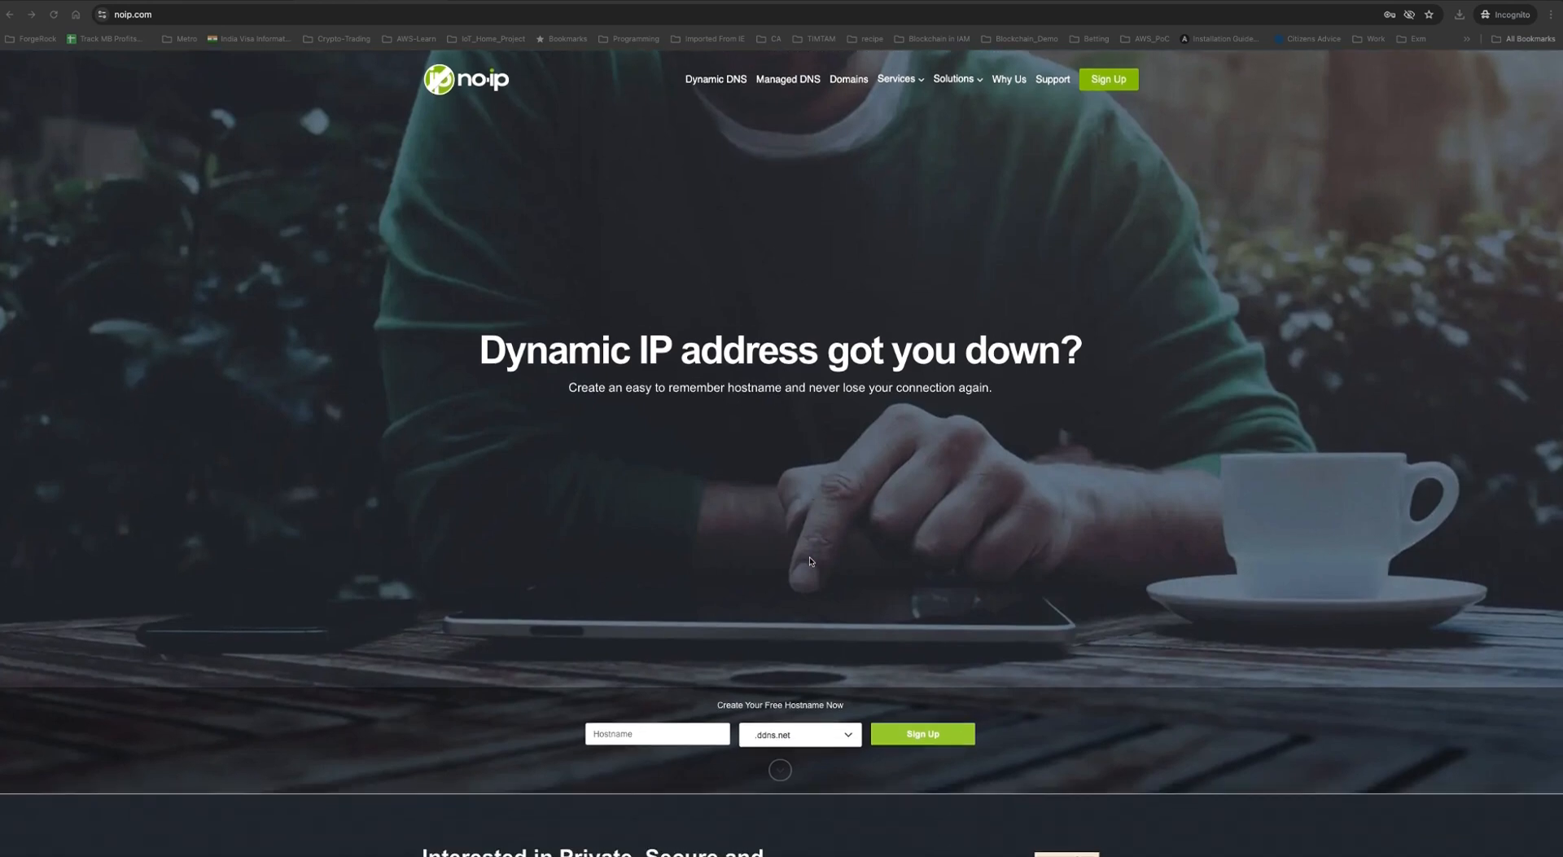
{"action": "mouse_move", "coordinate": [755, 745]}
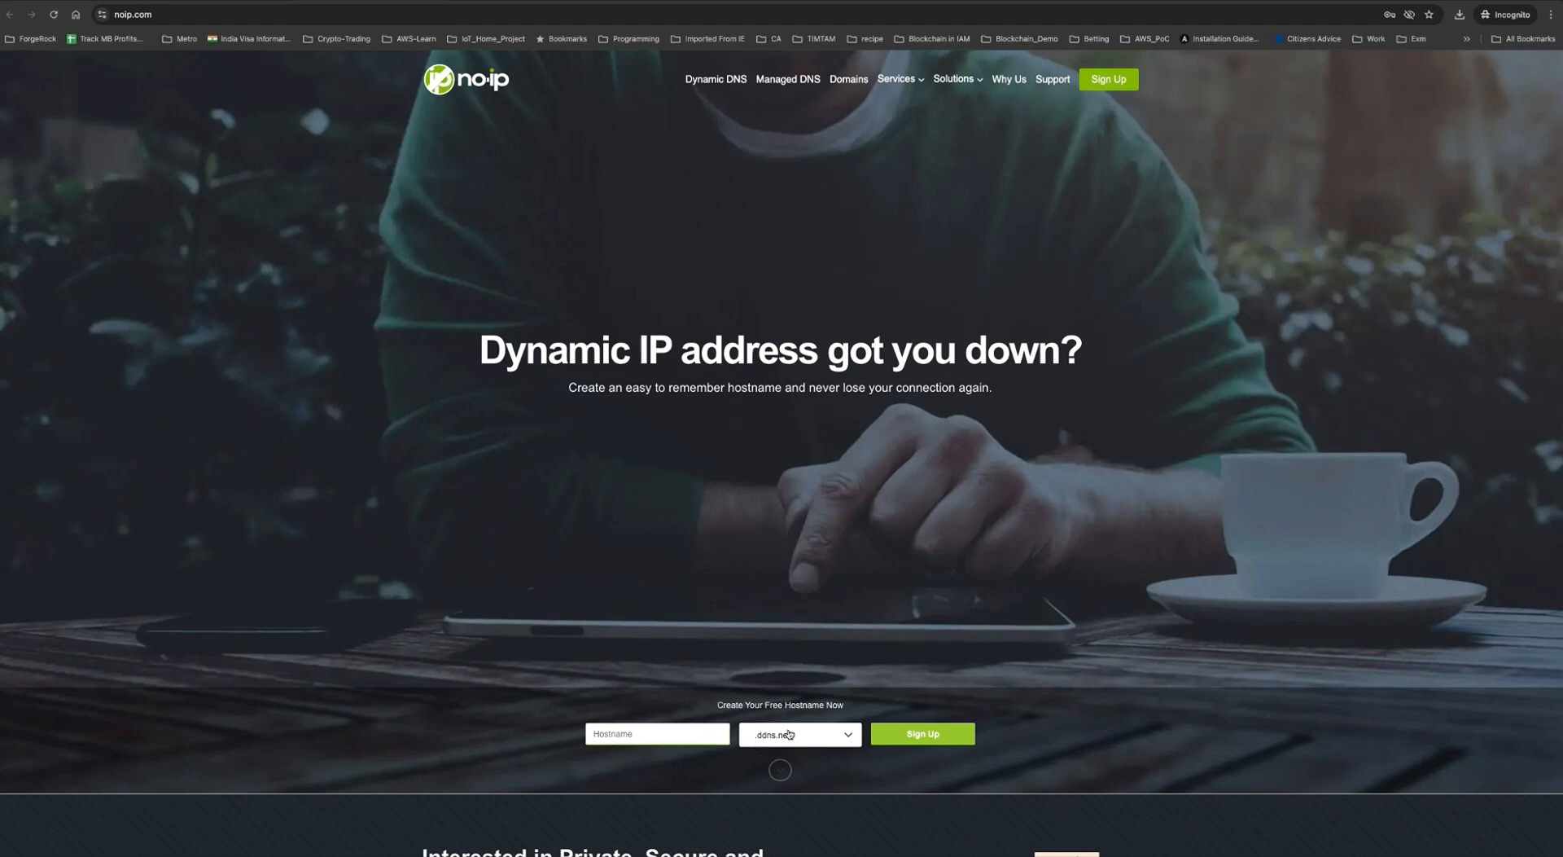
{"action": "left_click", "coordinate": [798, 734]}
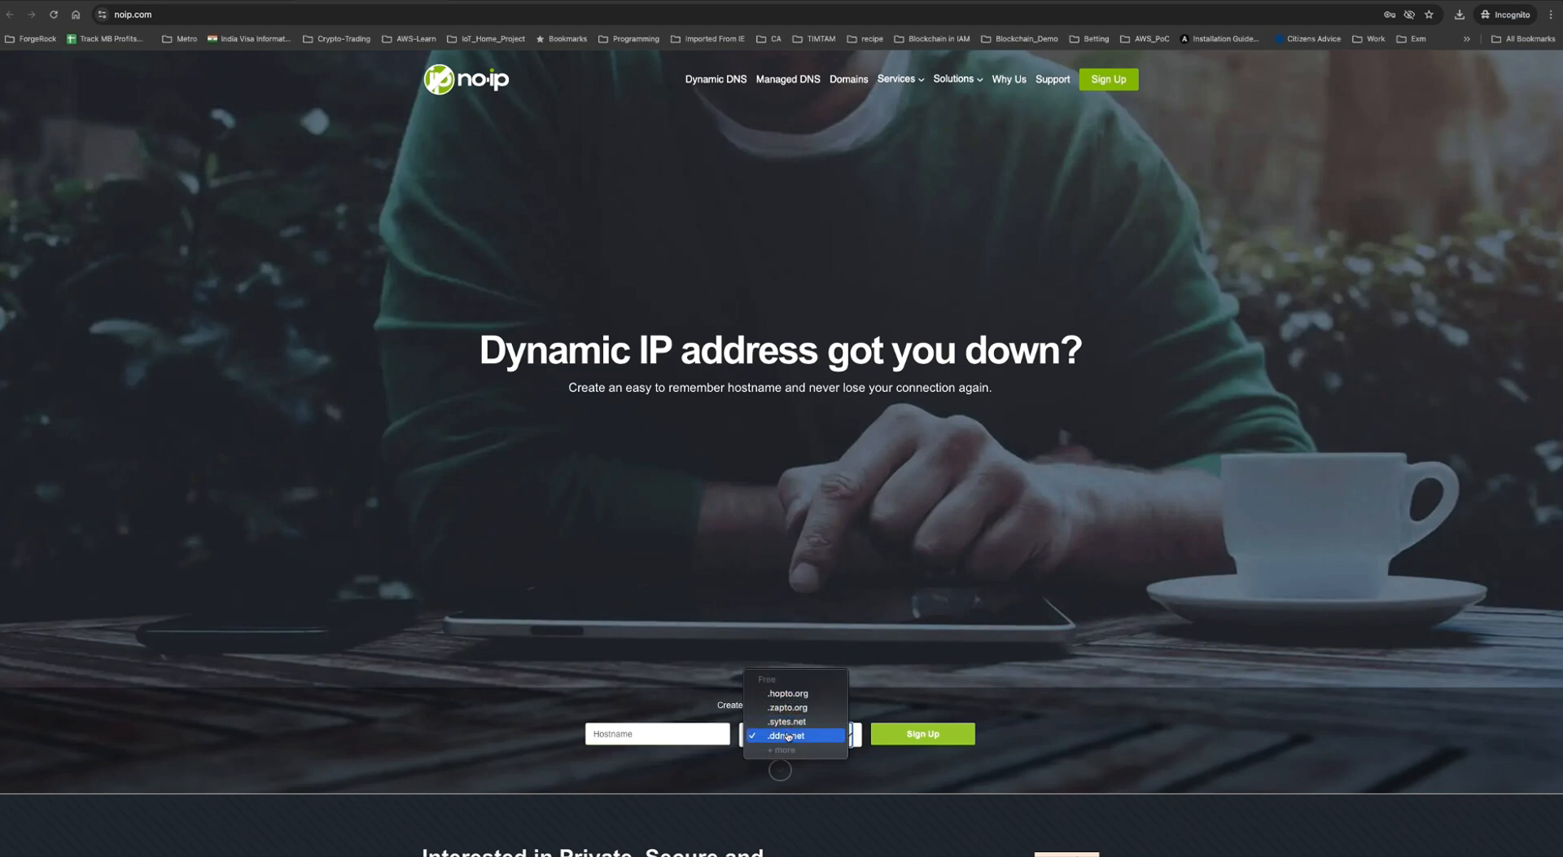
{"action": "mouse_move", "coordinate": [641, 691]}
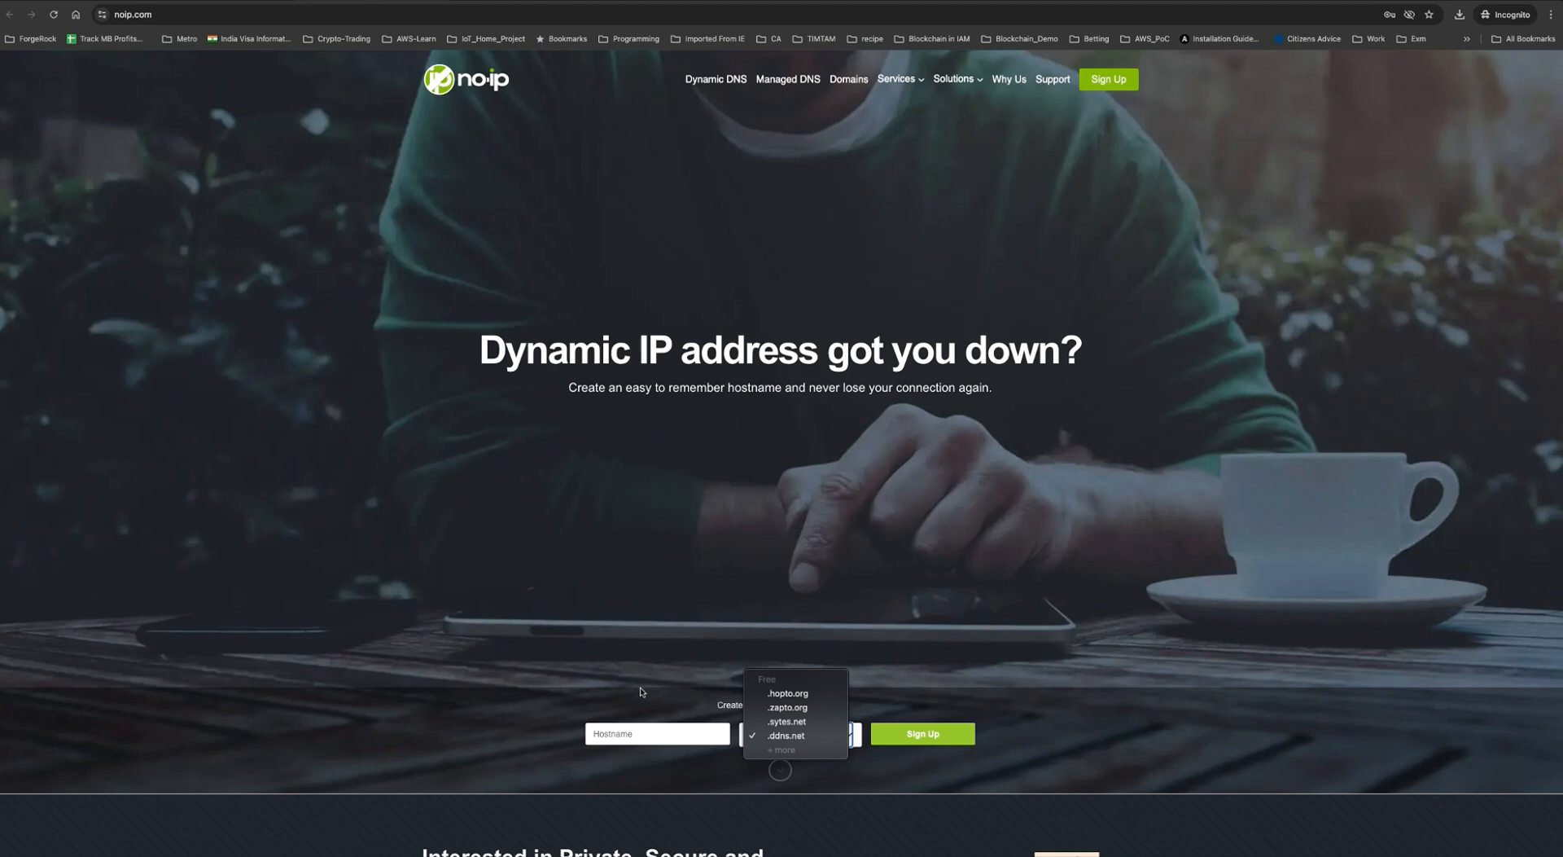
{"action": "mouse_move", "coordinate": [613, 700]}
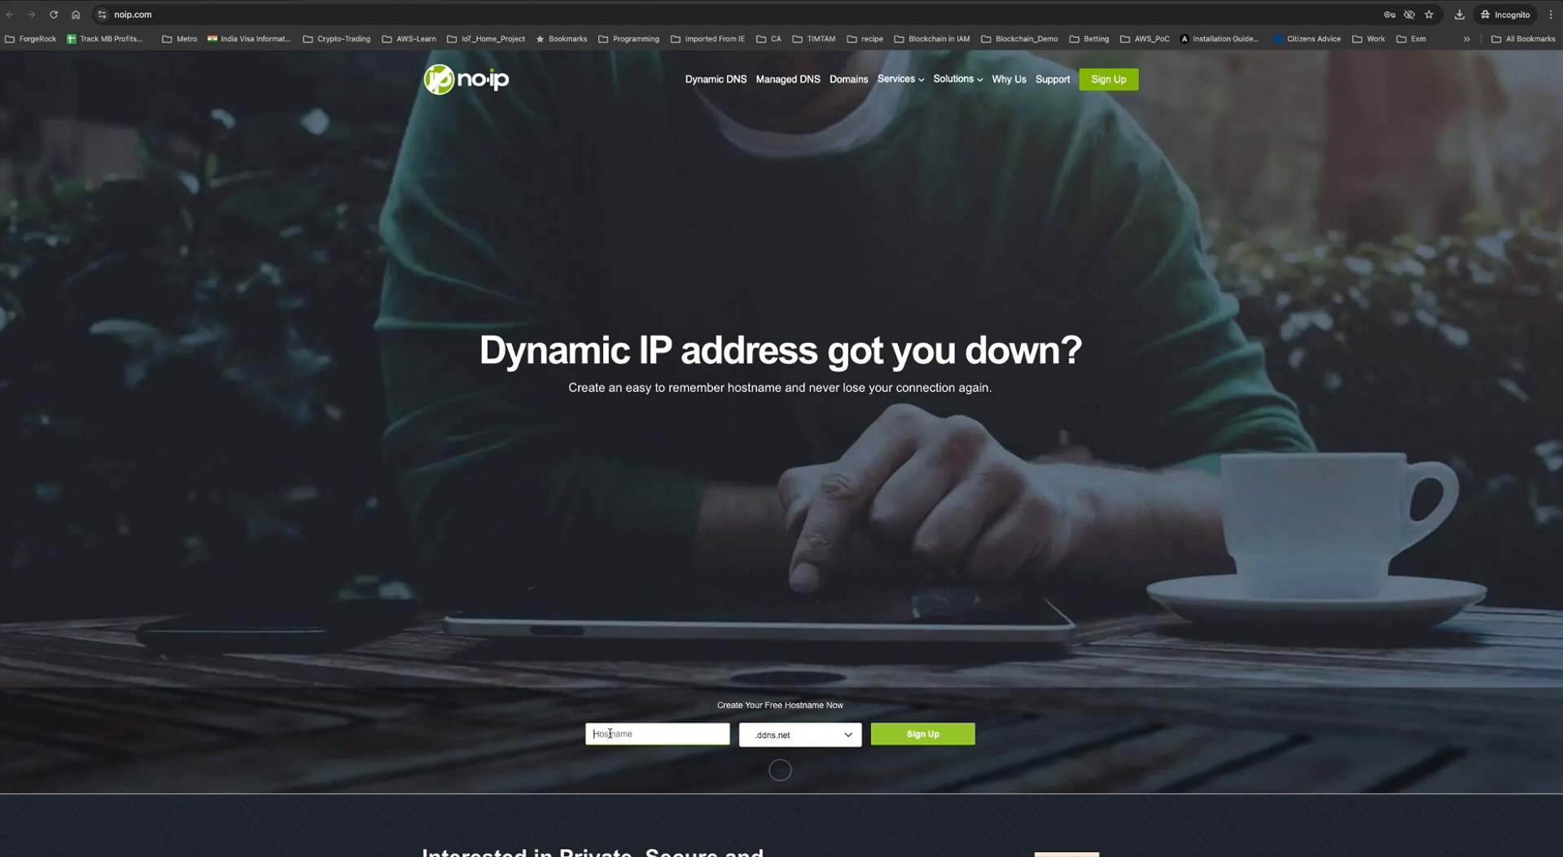
{"action": "type", "text": "automatekno2gether"}
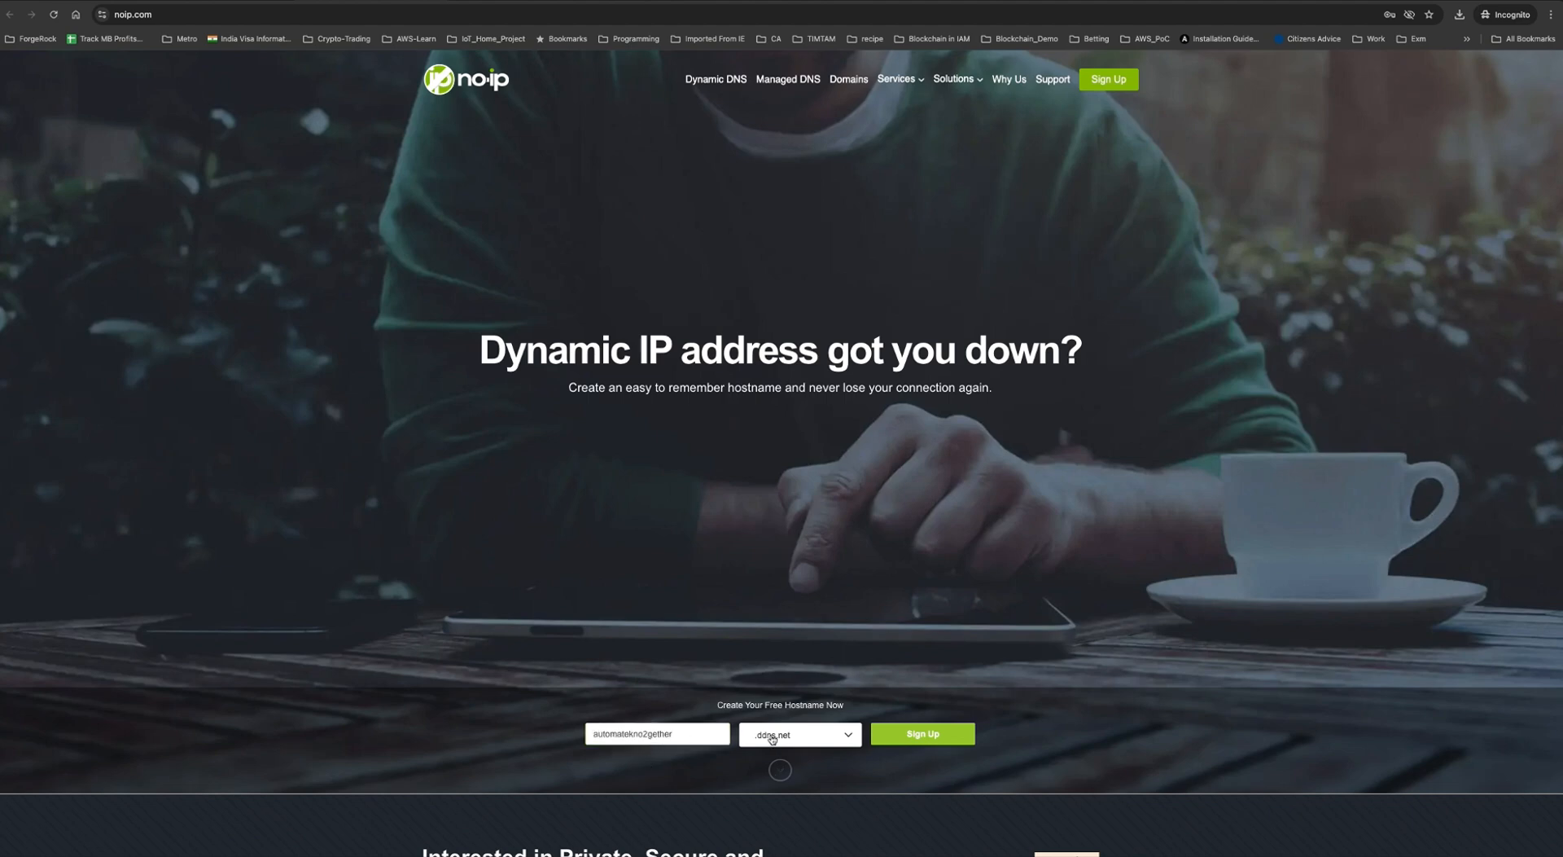
{"action": "scroll", "scroll_direction": "down", "scroll_amount": 3}
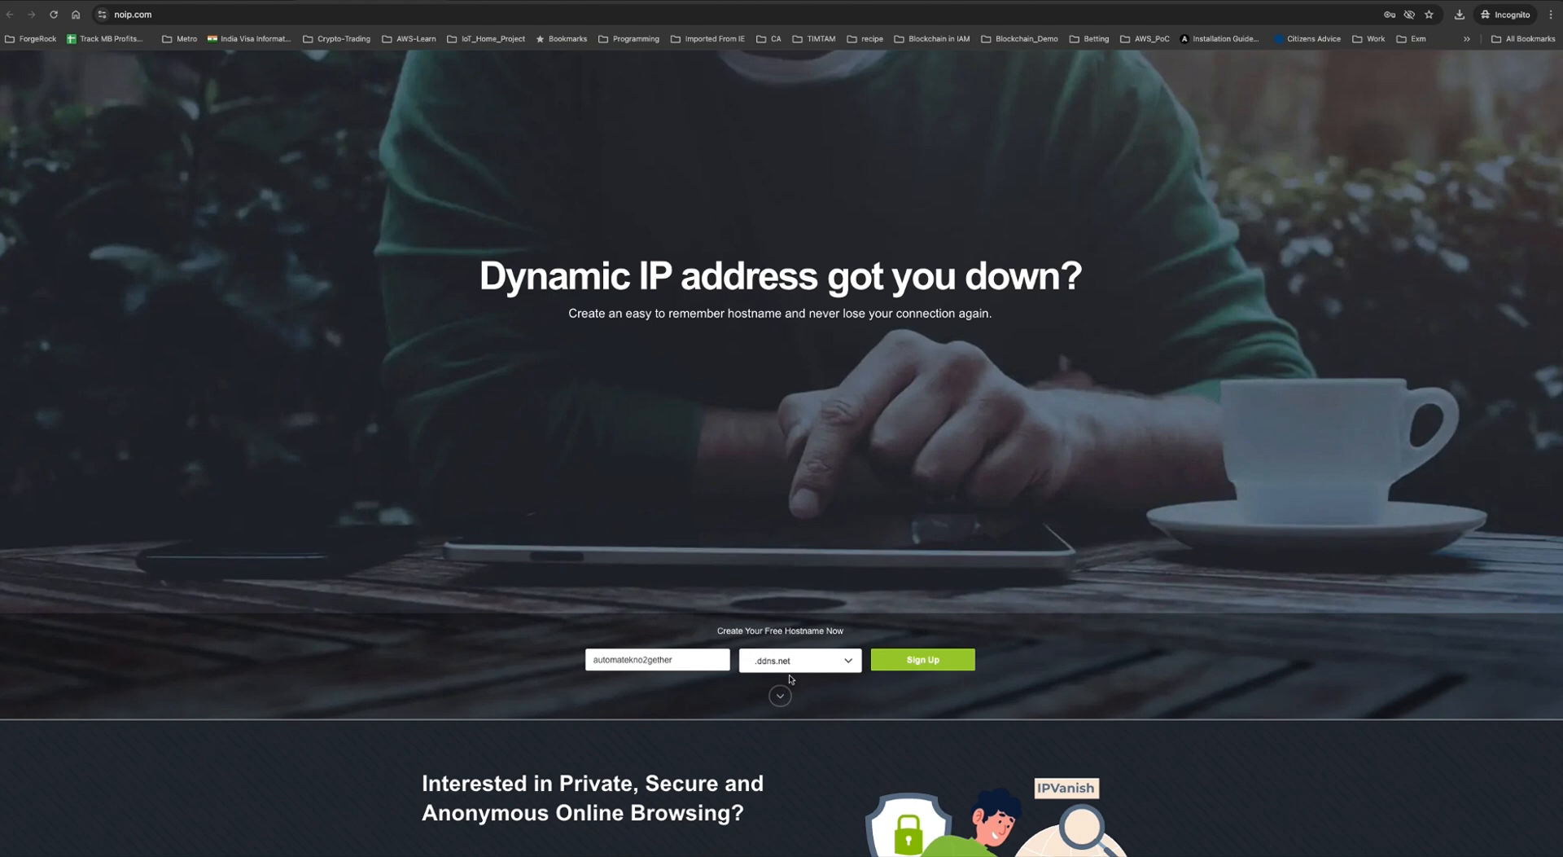
{"action": "left_click", "coordinate": [920, 660]}
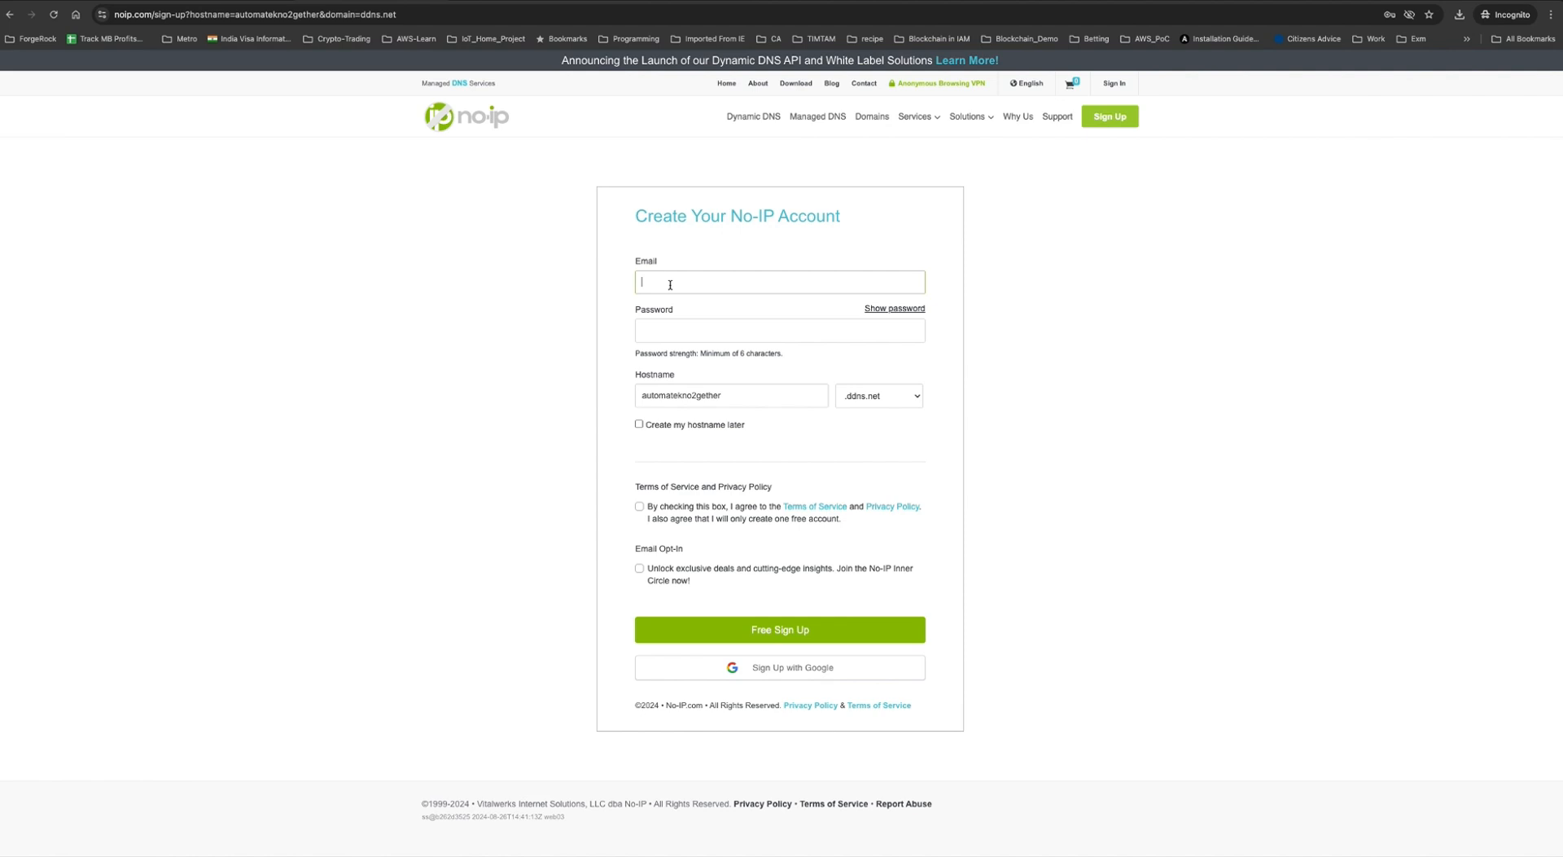
Submit the free account sign-up, then switch to Sign In after the email-in-use error.
{"action": "scroll", "scroll_direction": "down", "scroll_amount": 3}
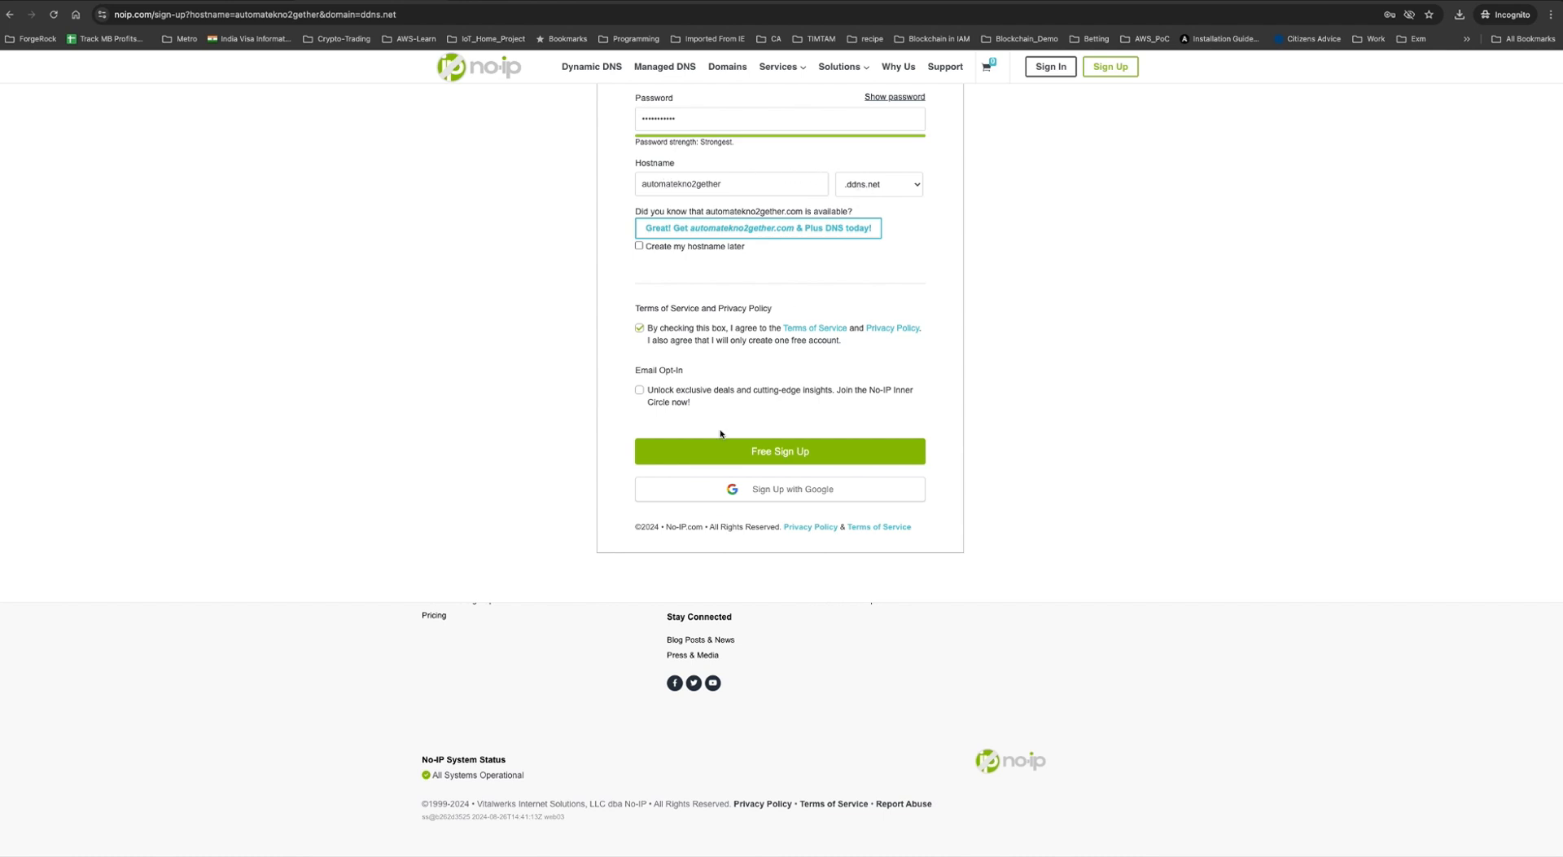
{"action": "left_click", "coordinate": [780, 451]}
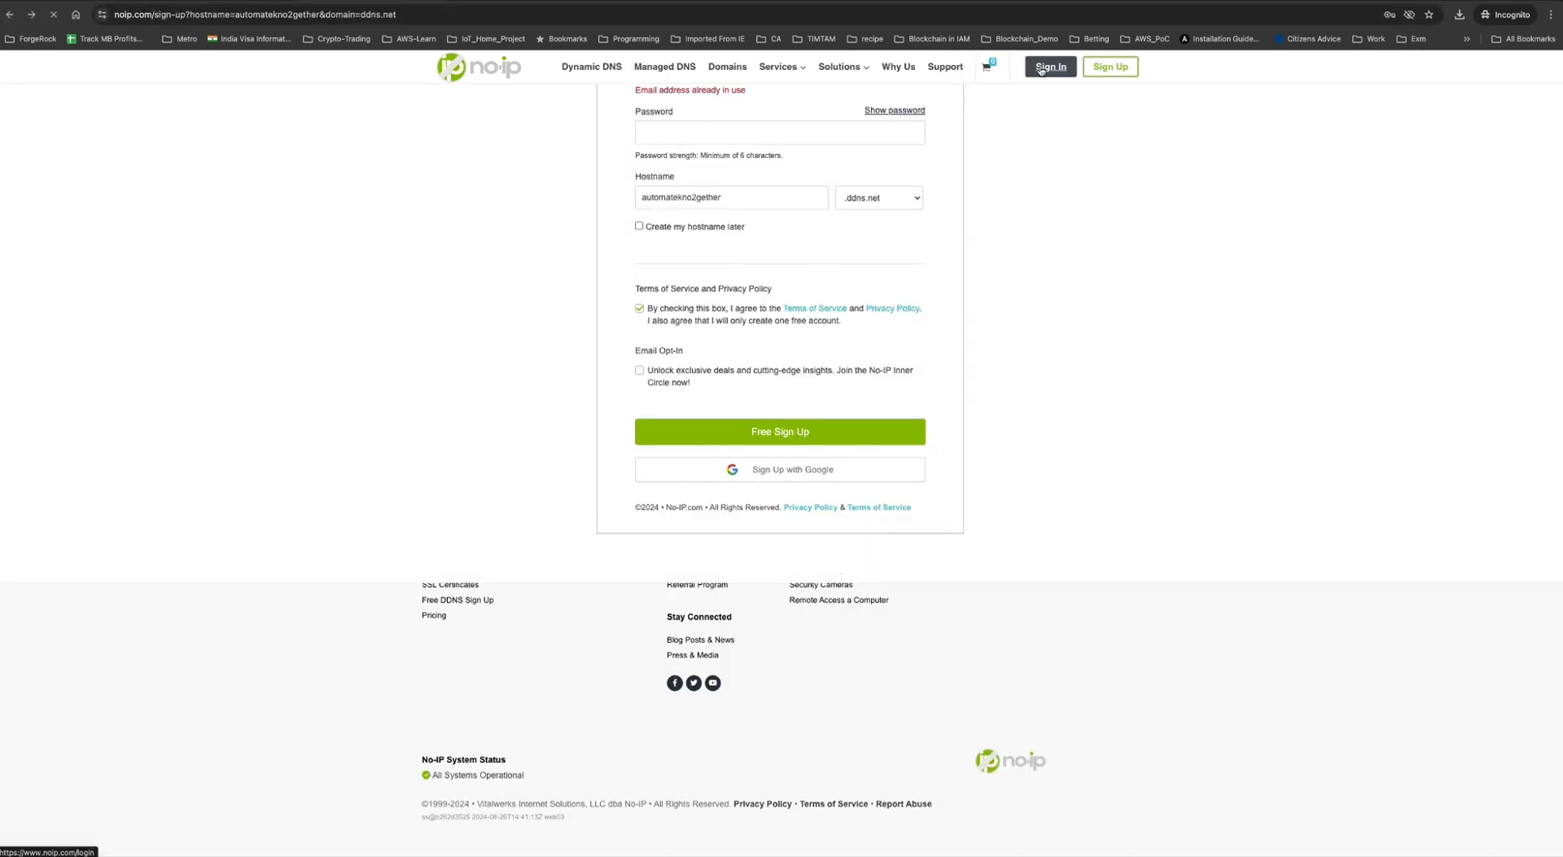
{"action": "left_click", "coordinate": [1049, 66]}
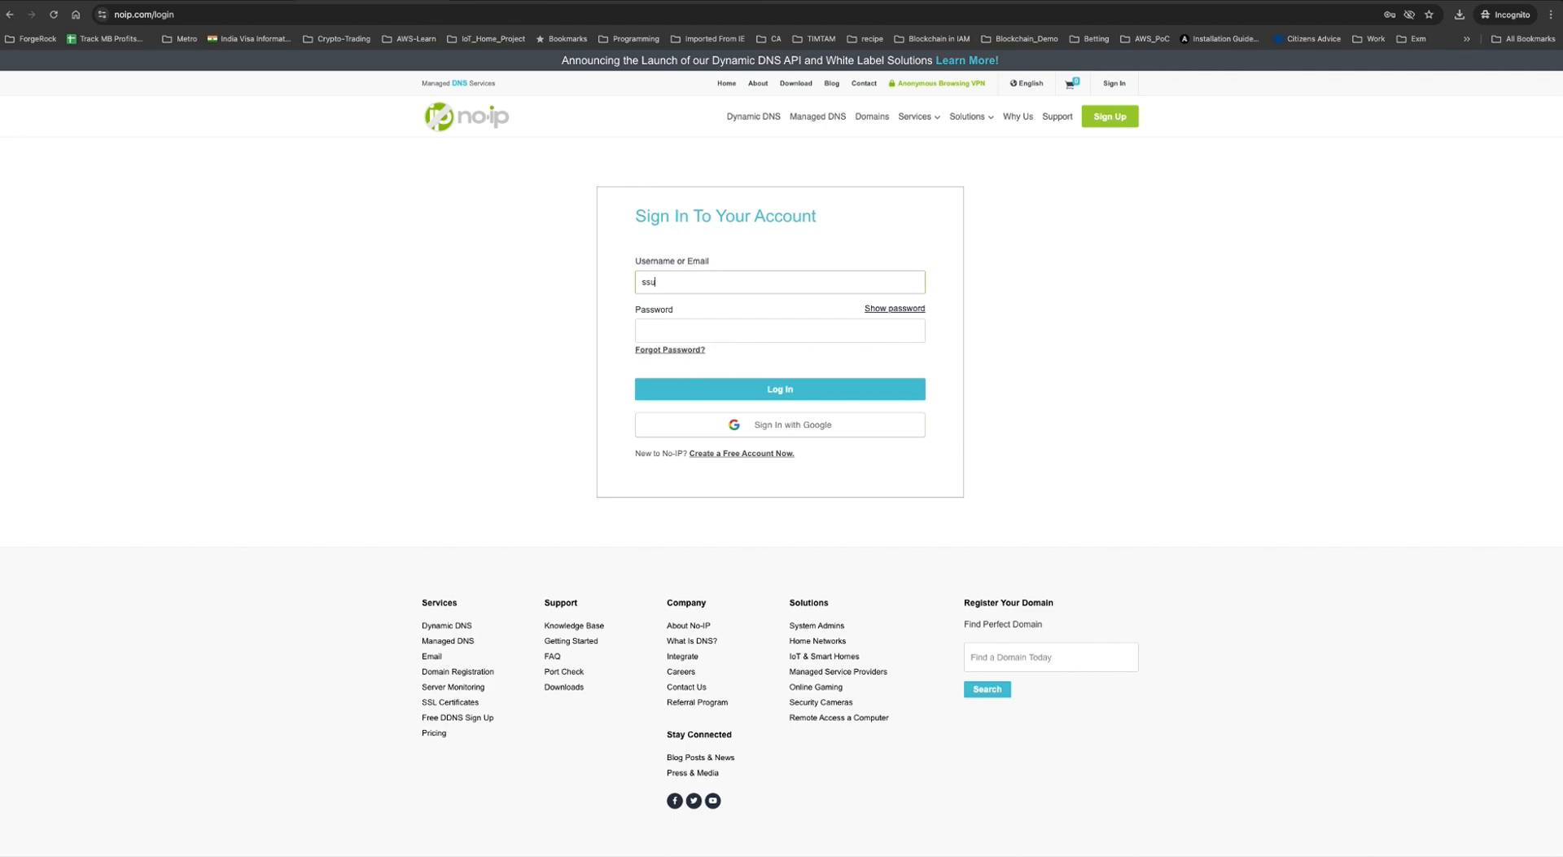
Log in to the existing No-IP account and open the Dynamic DNS hostnames list.
{"action": "left_click", "coordinate": [780, 387]}
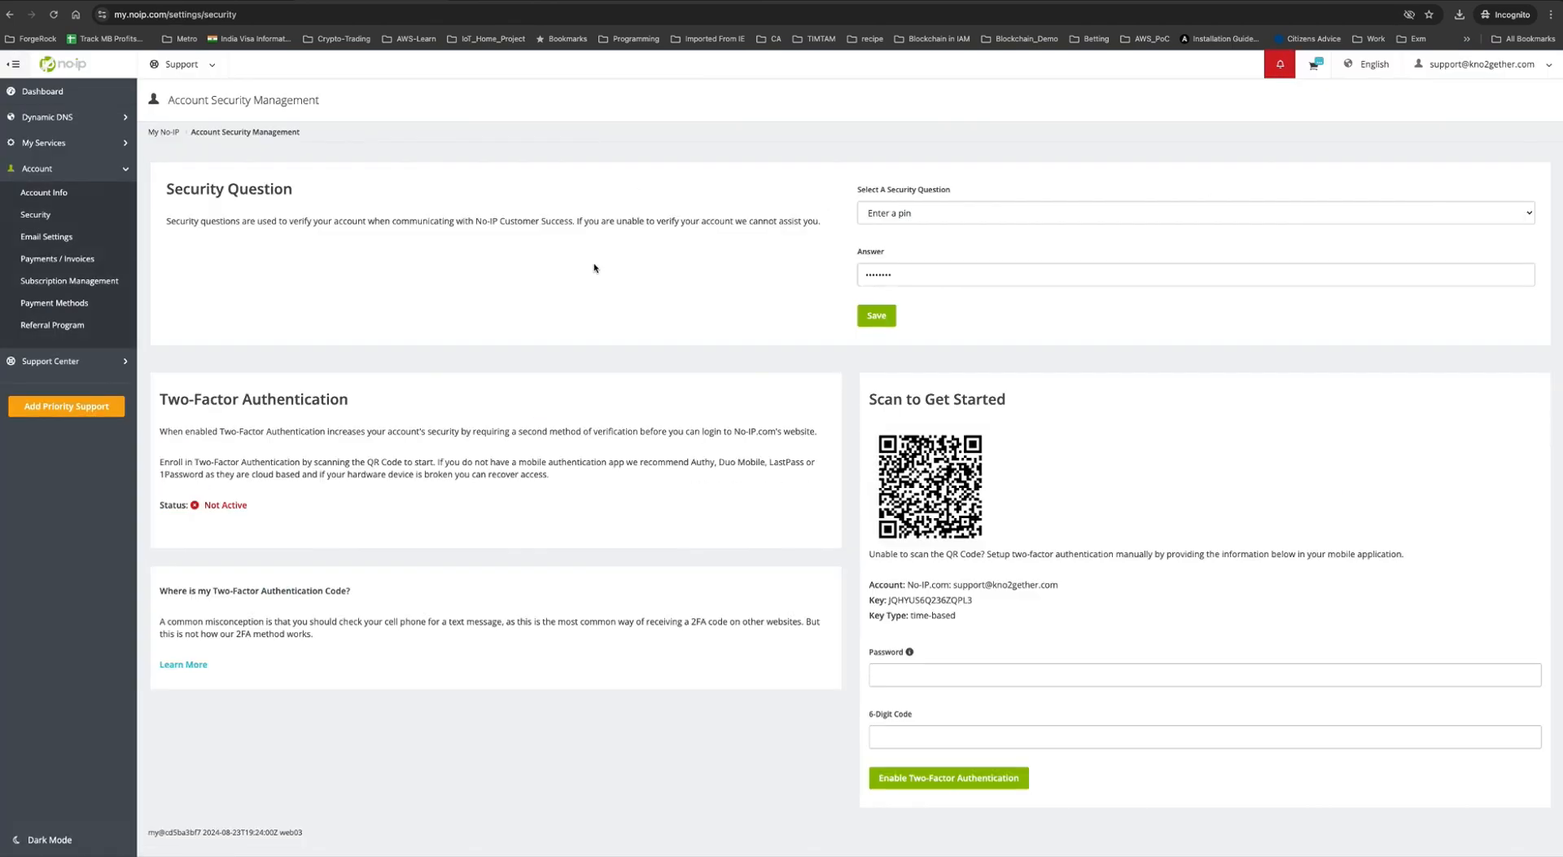
{"action": "mouse_move", "coordinate": [919, 545]}
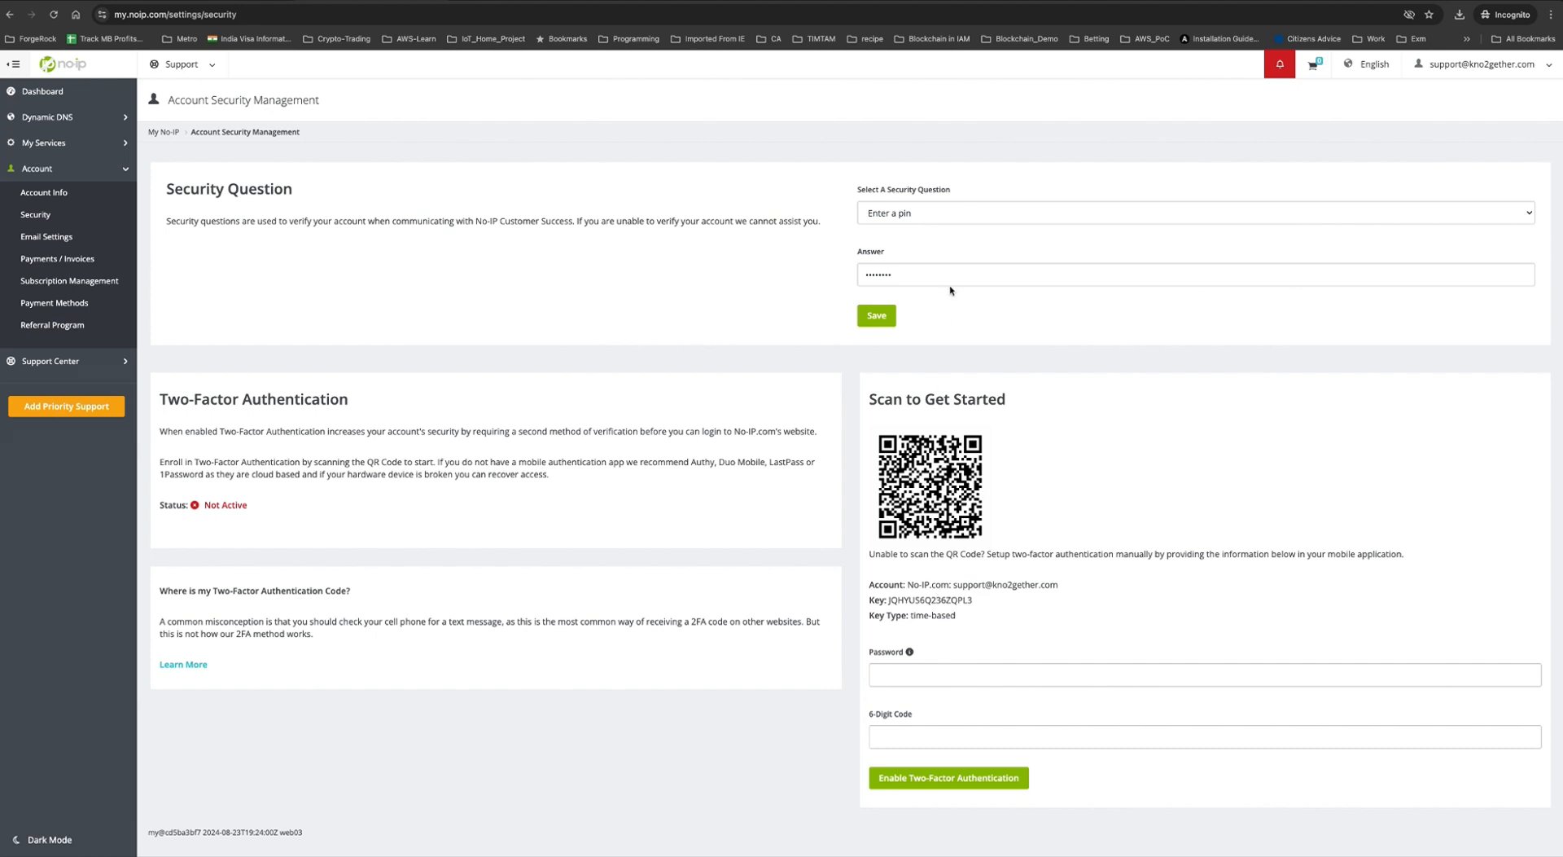
{"action": "left_click", "coordinate": [1147, 275]}
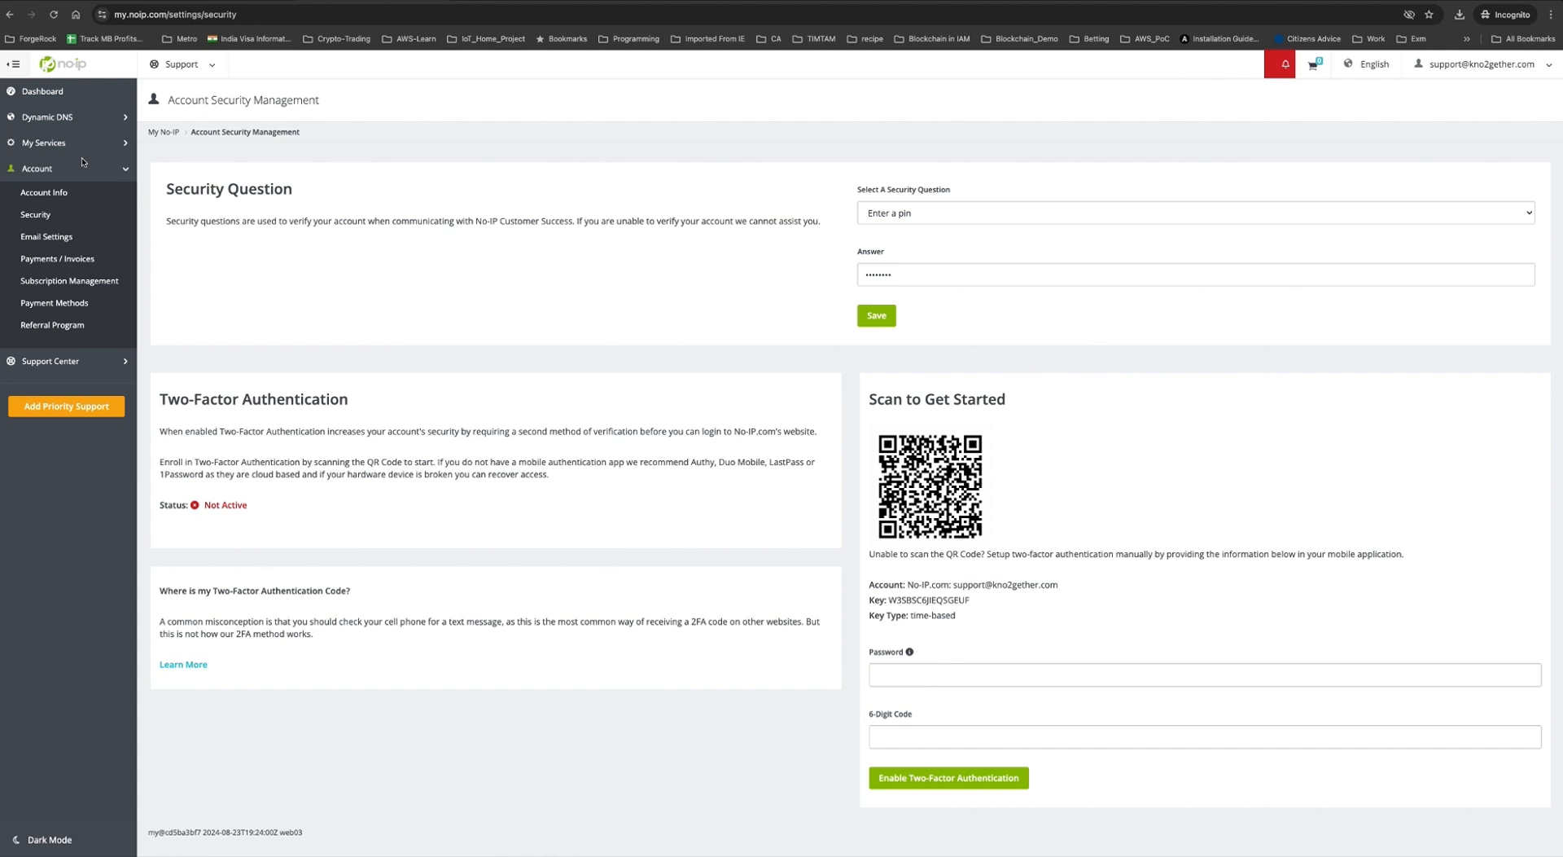
{"action": "left_click", "coordinate": [47, 117]}
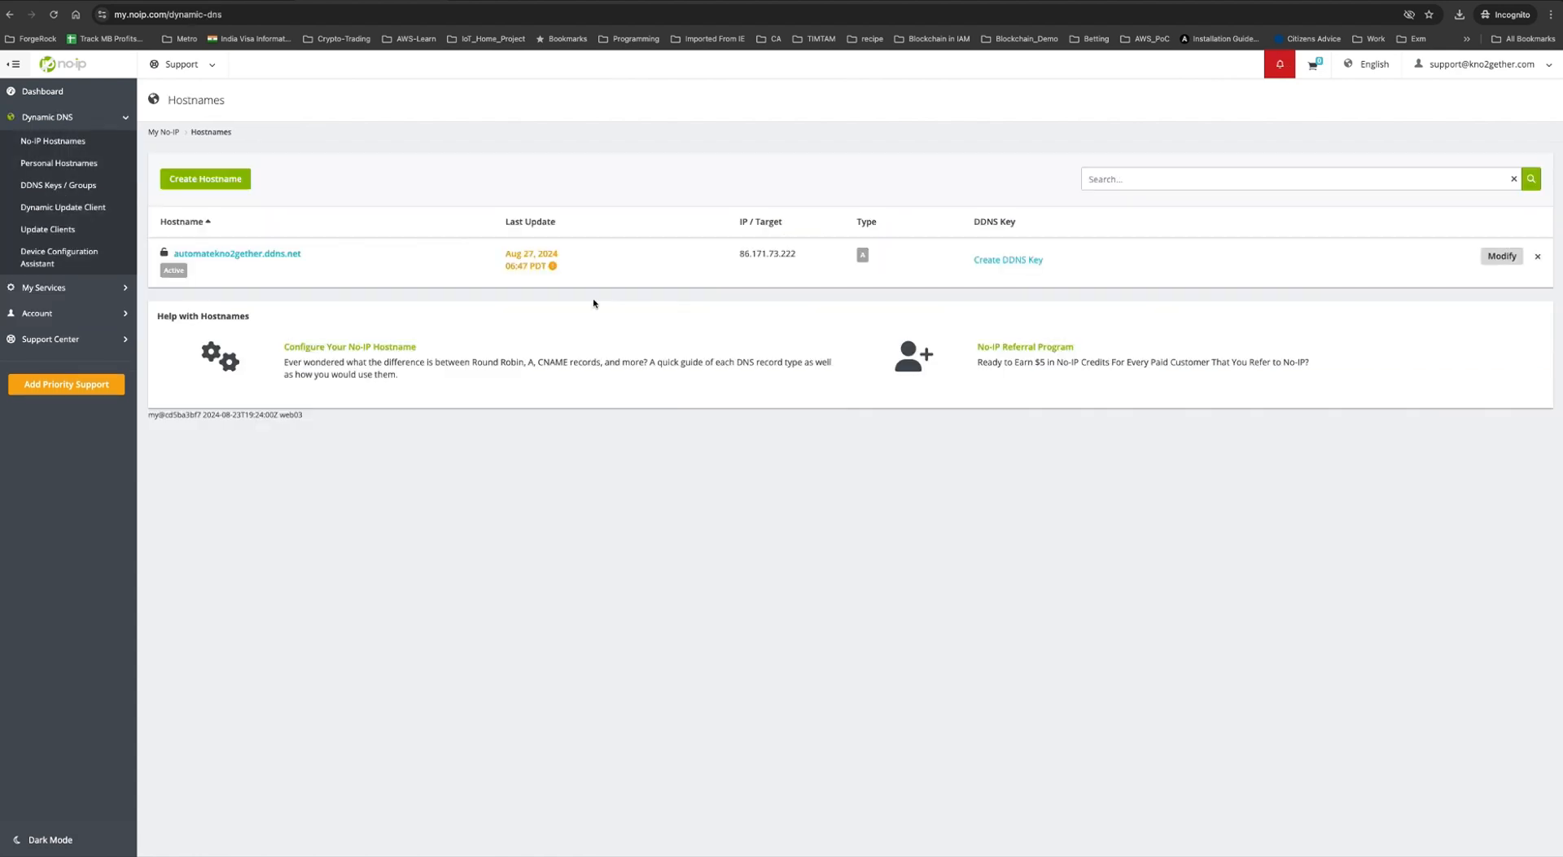
{"action": "mouse_move", "coordinate": [407, 261]}
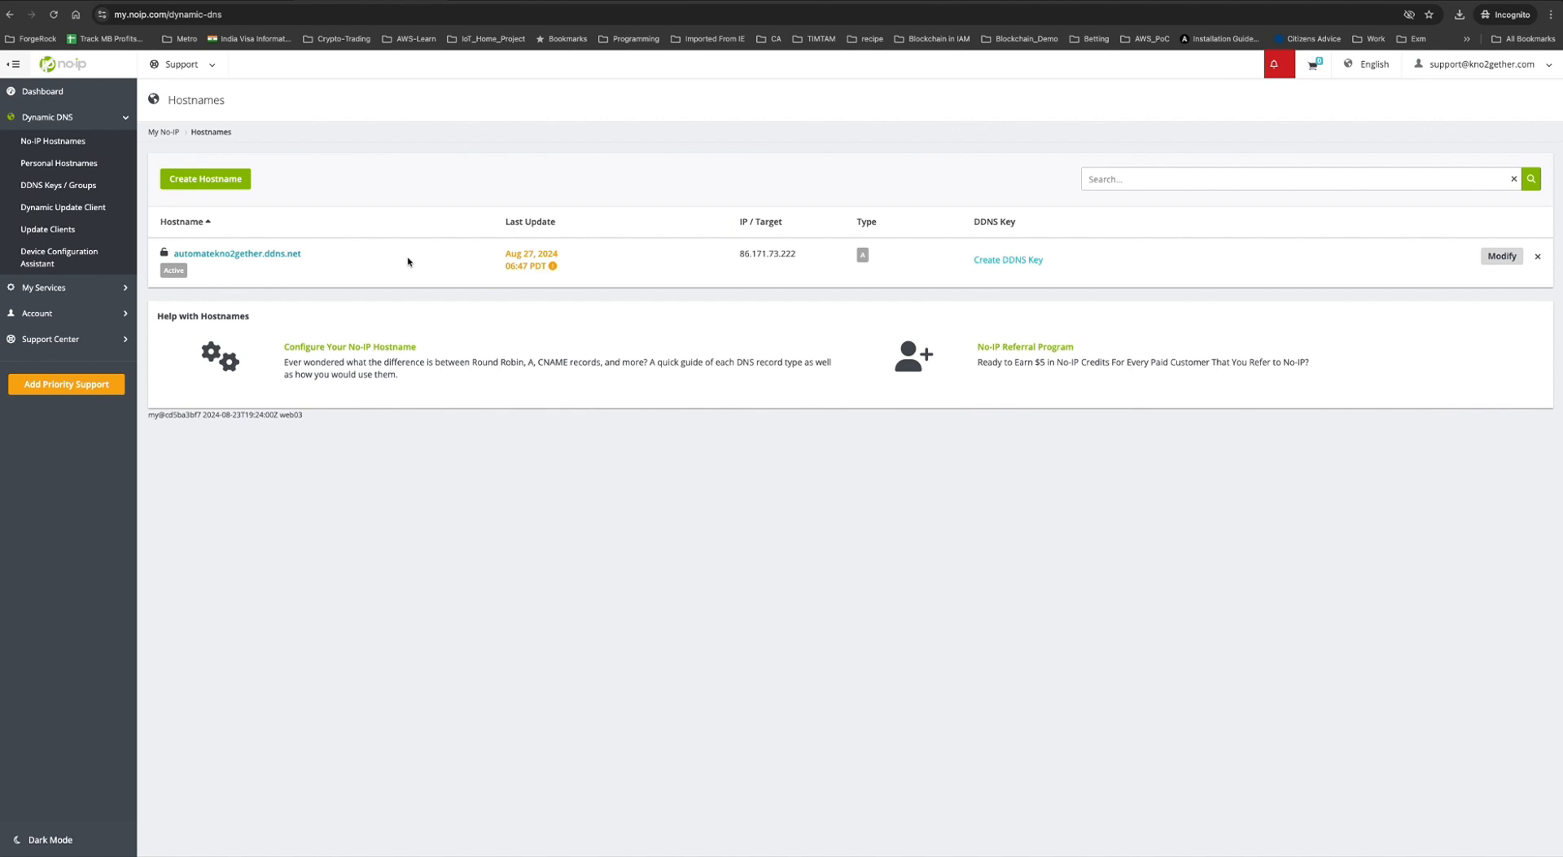
Change automatekno2gether.ddns.net's IPv4 address to 52.30.58.219 and update the hostname.
{"action": "left_click", "coordinate": [1501, 256]}
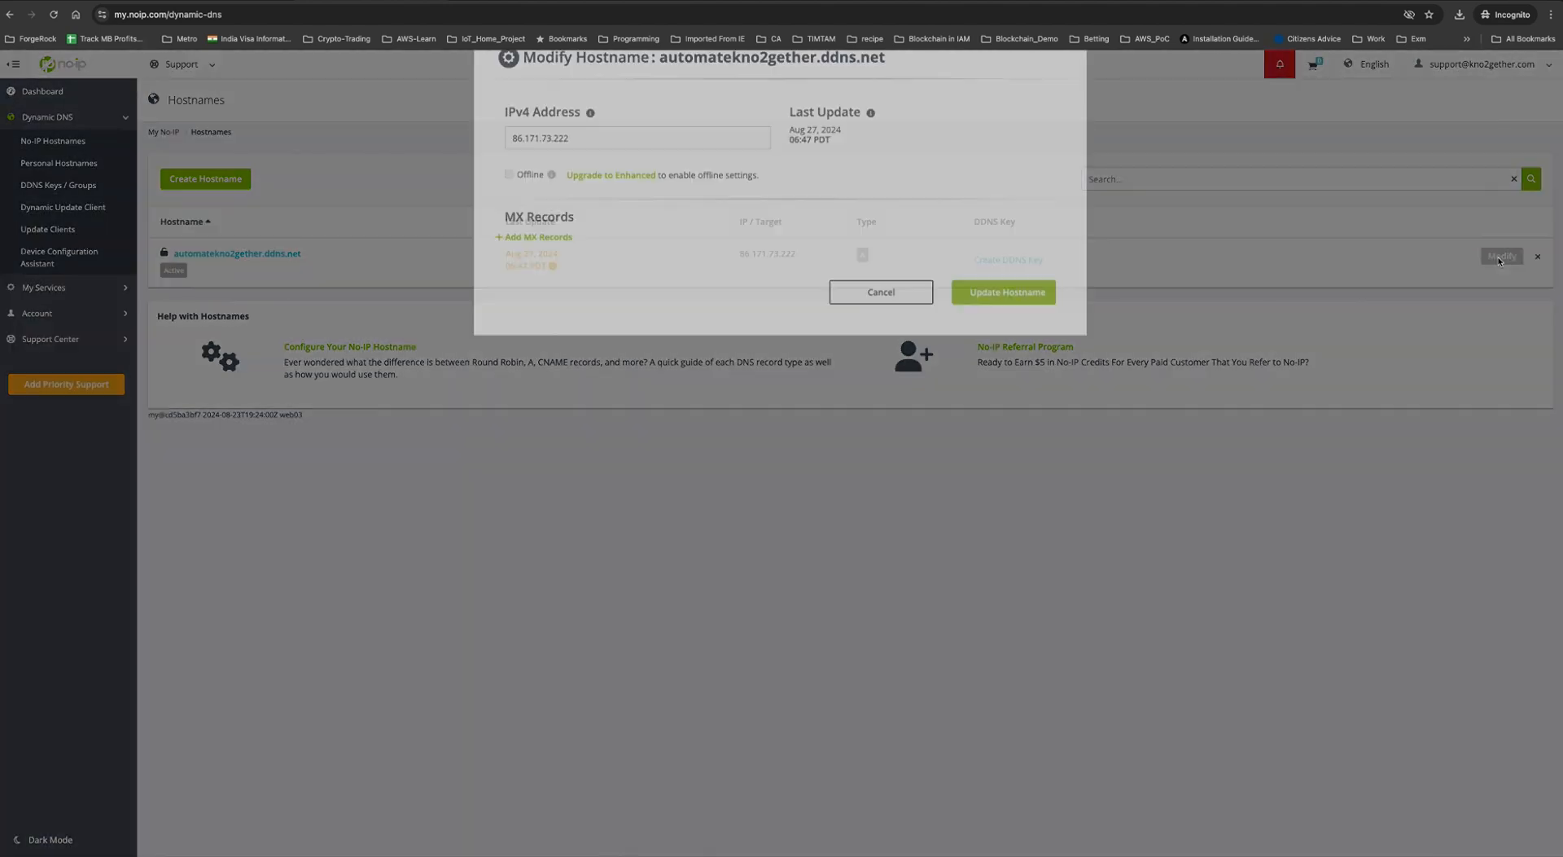
{"action": "triple_click", "coordinate": [636, 184]}
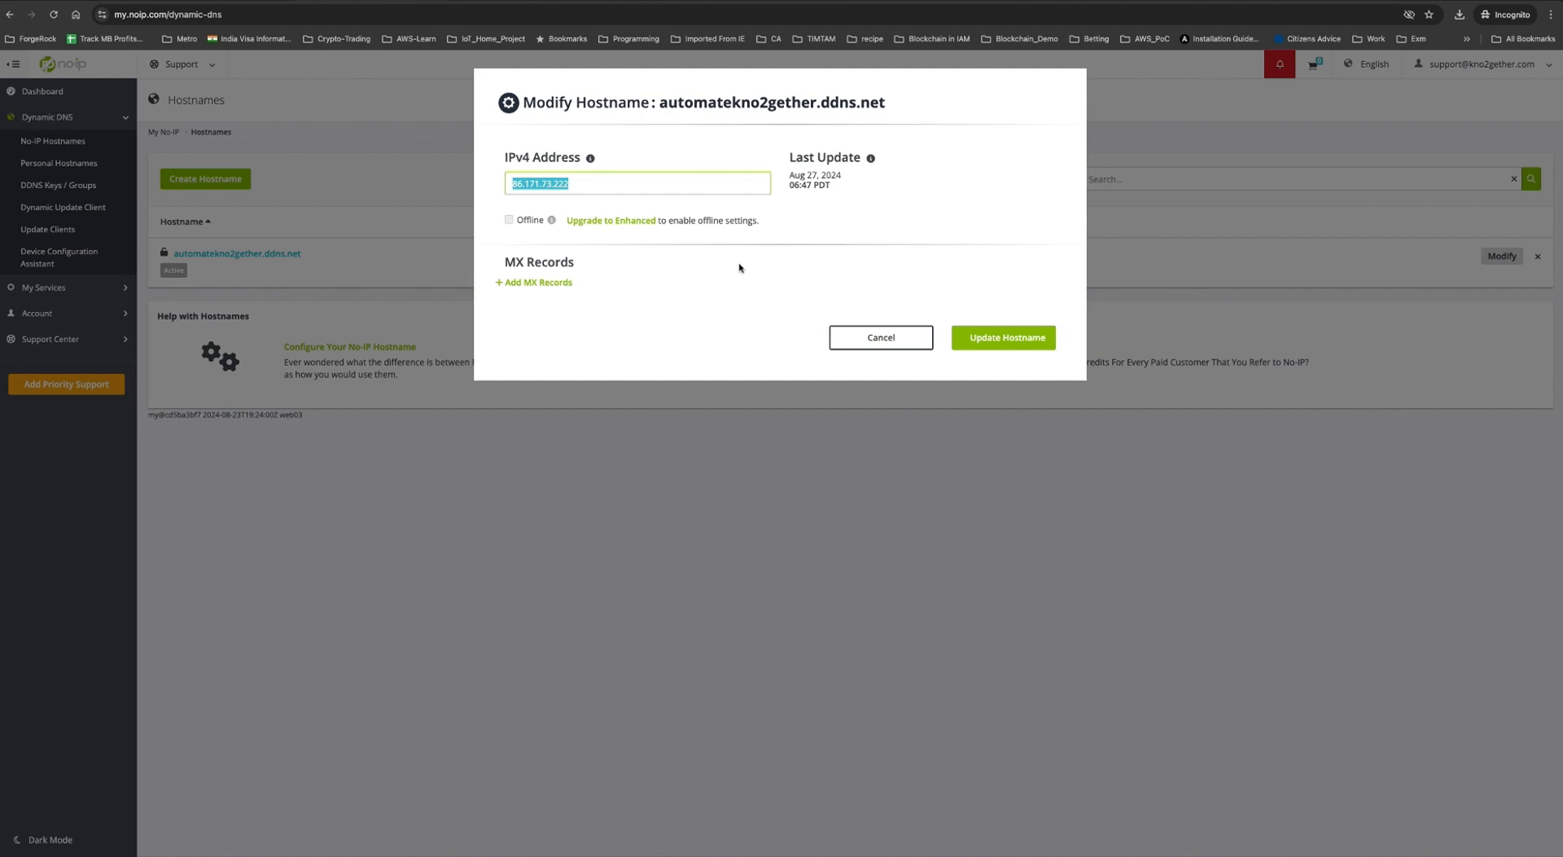
{"action": "type", "text": "52.30.58.219"}
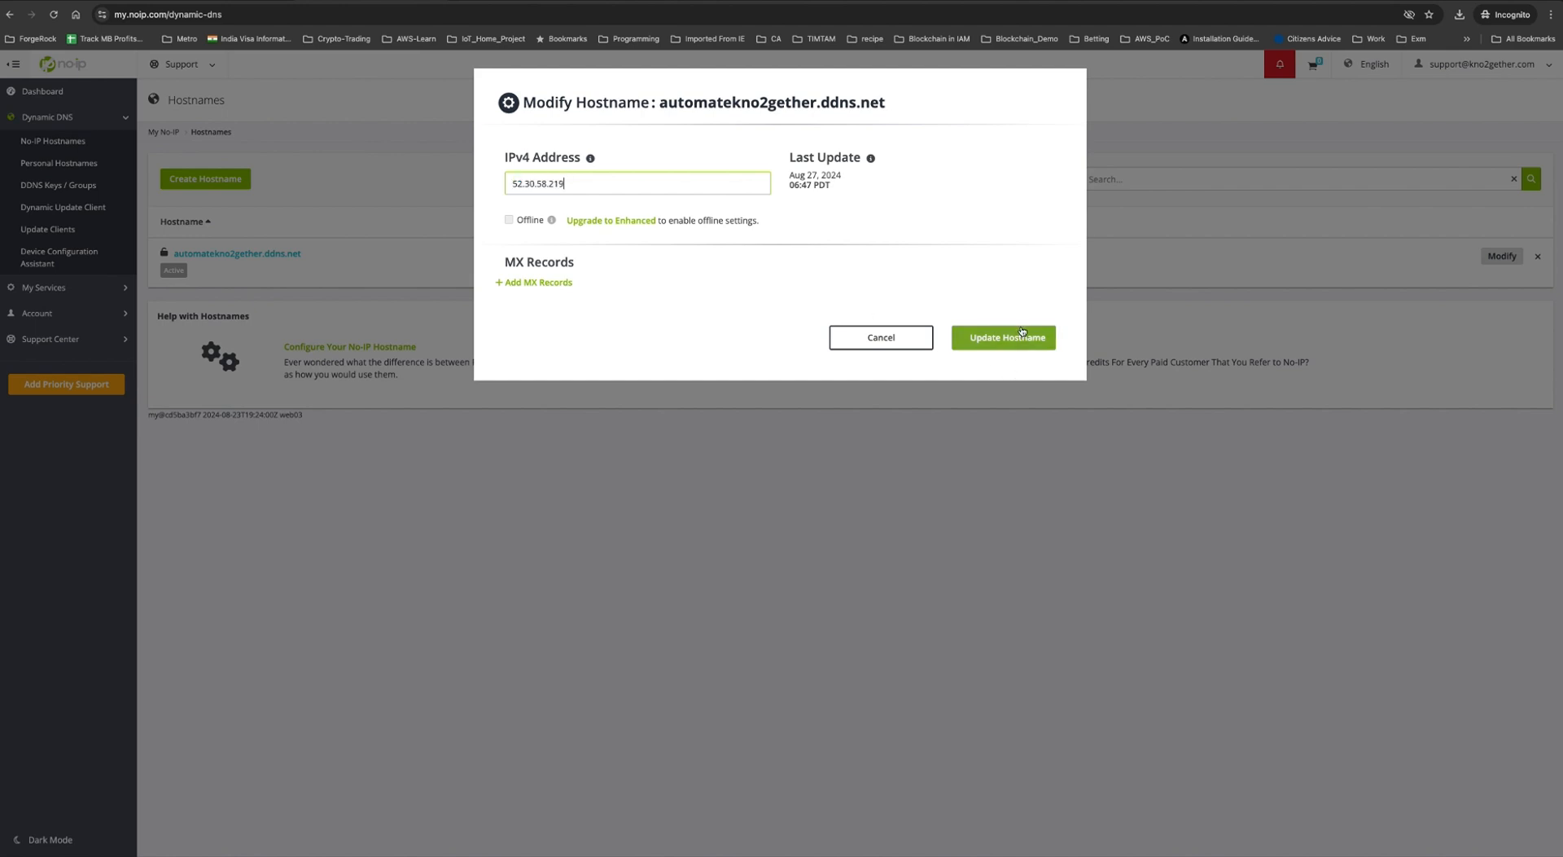
{"action": "left_click", "coordinate": [1003, 337]}
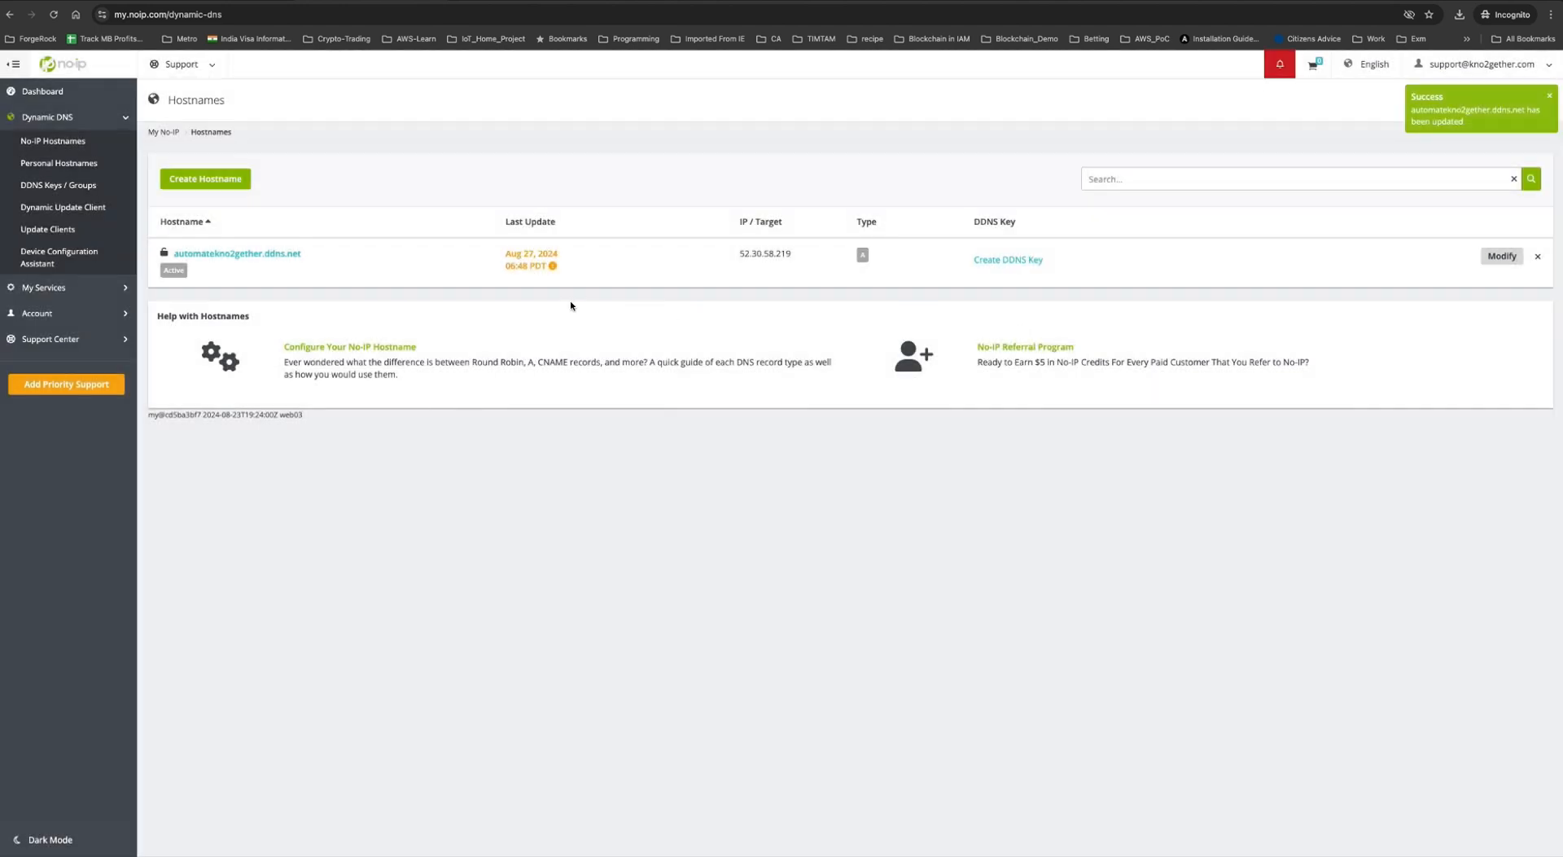
{"action": "mouse_move", "coordinate": [323, 298]}
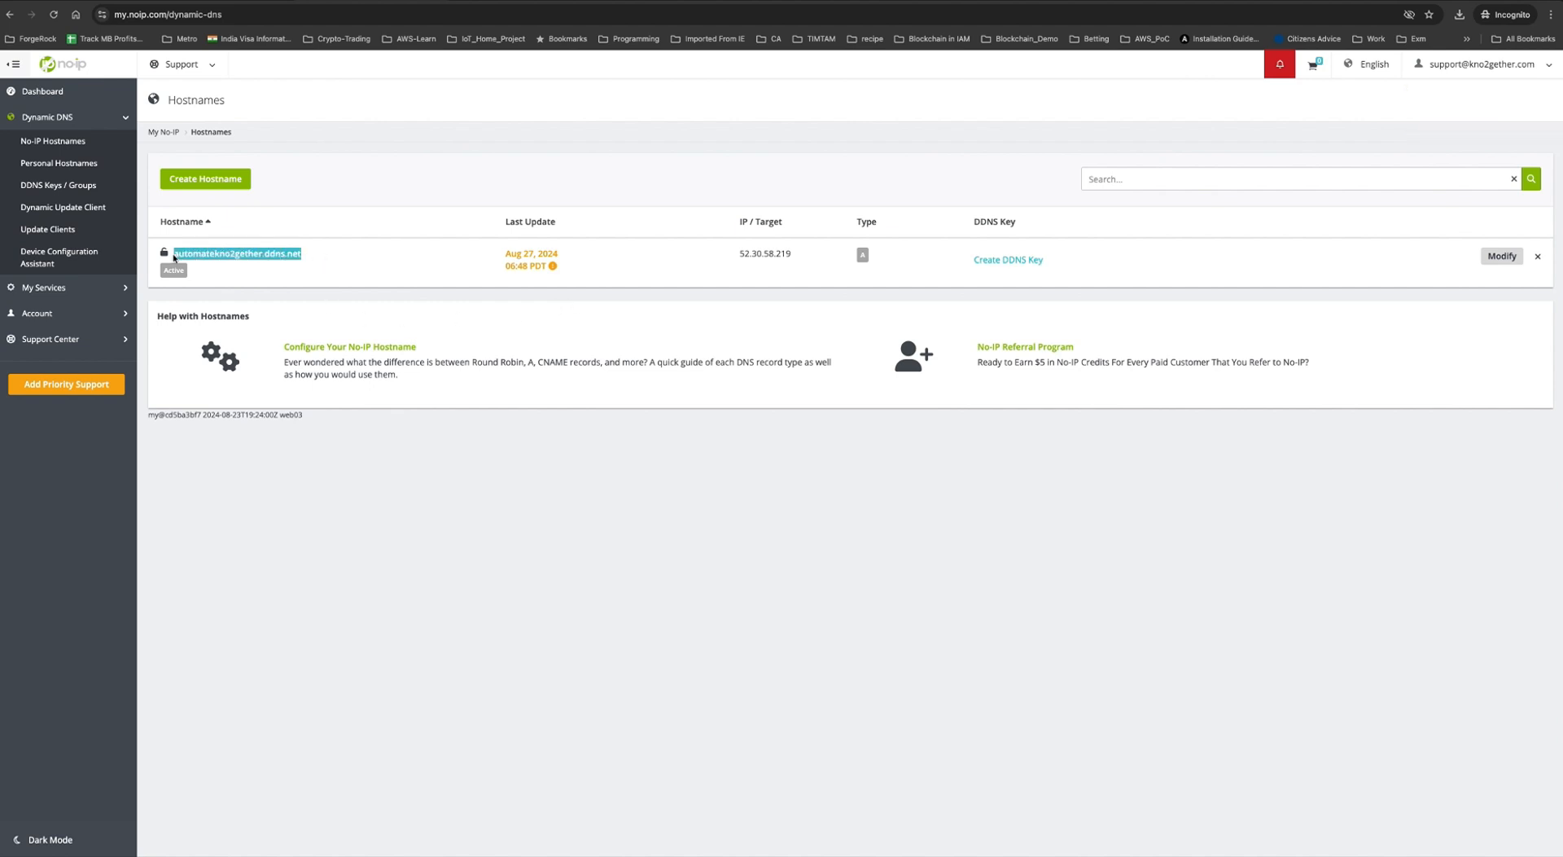
{"action": "mouse_move", "coordinate": [186, 262]}
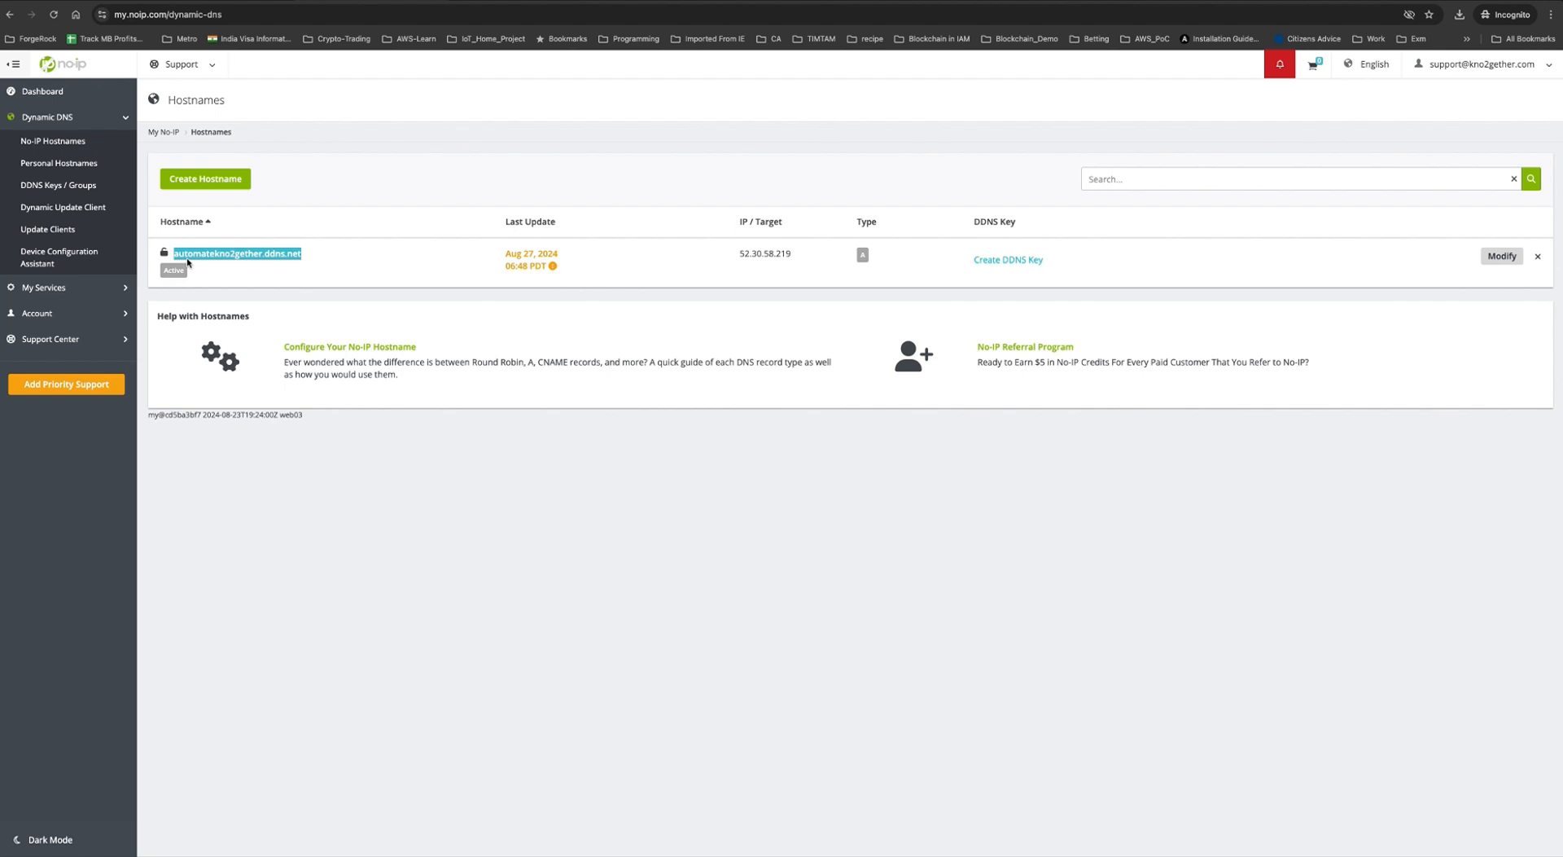
{"action": "mouse_move", "coordinate": [762, 222]}
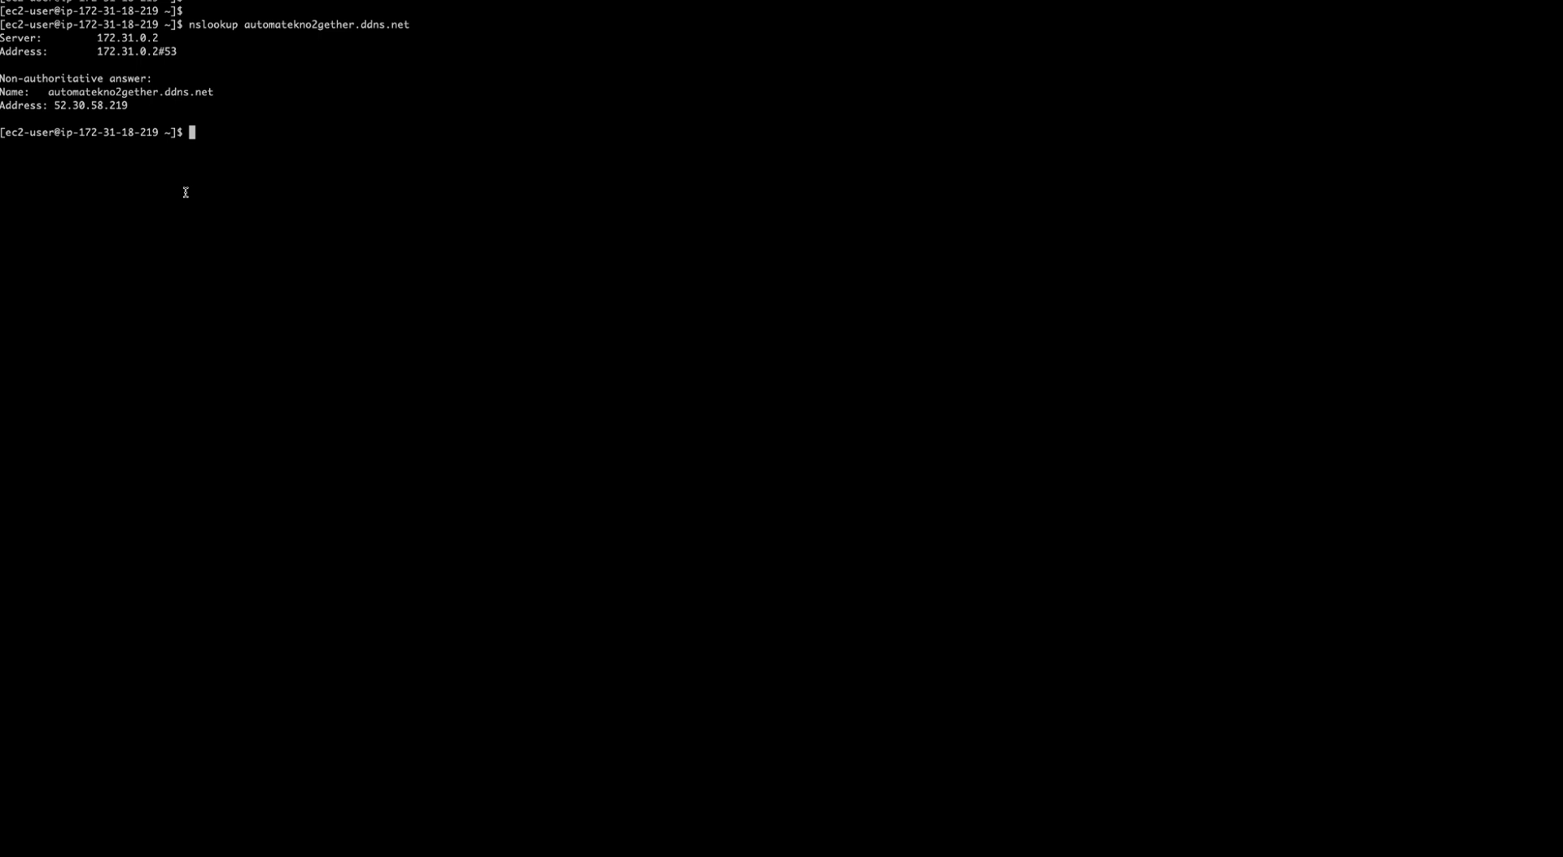
{"action": "mouse_move", "coordinate": [505, 217]}
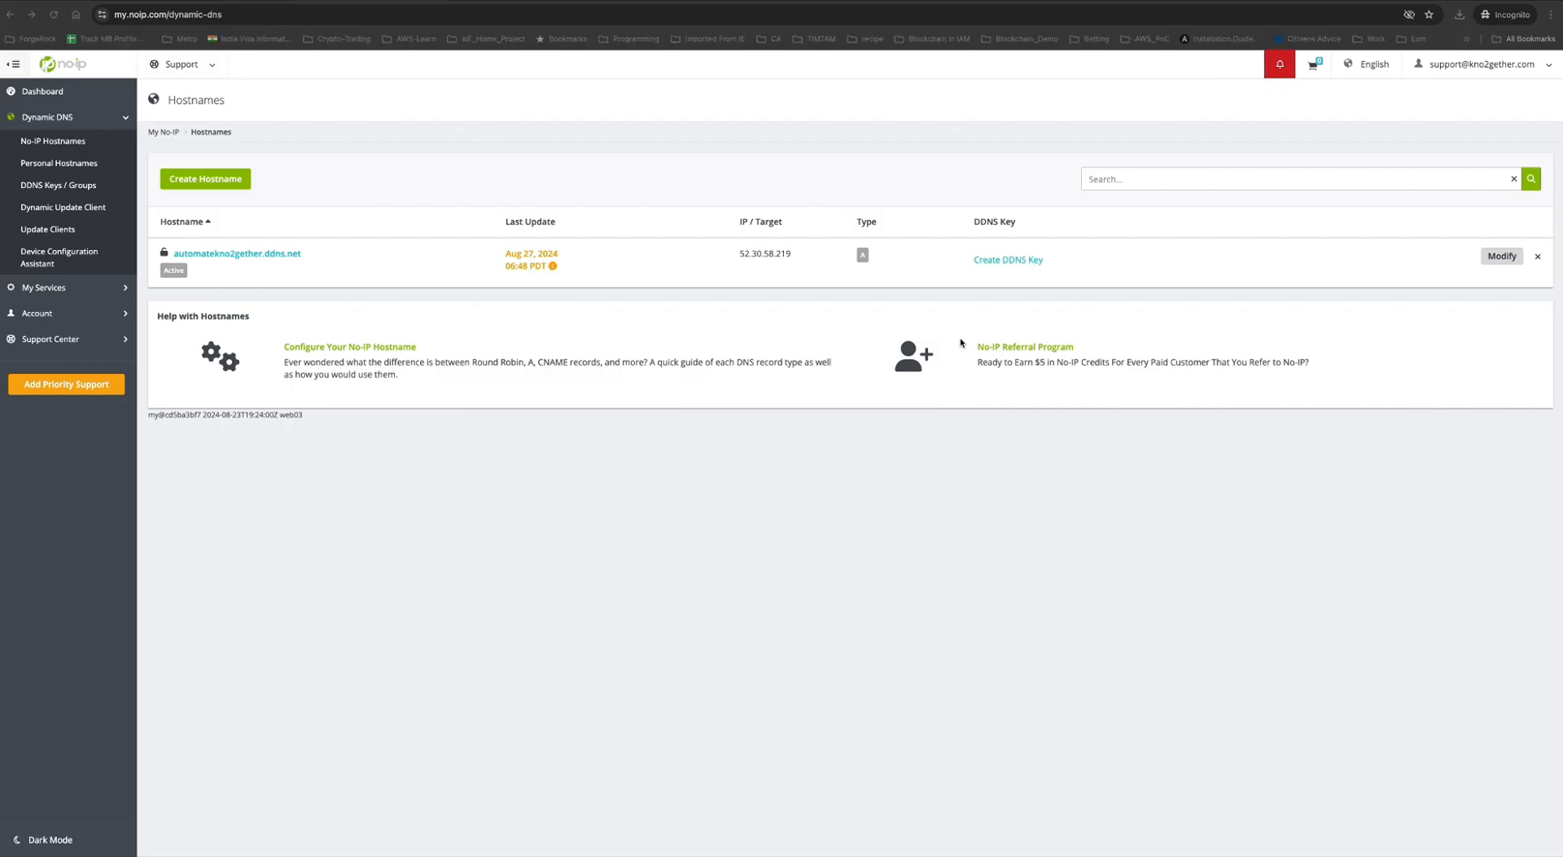
{"action": "mouse_move", "coordinate": [576, 110]}
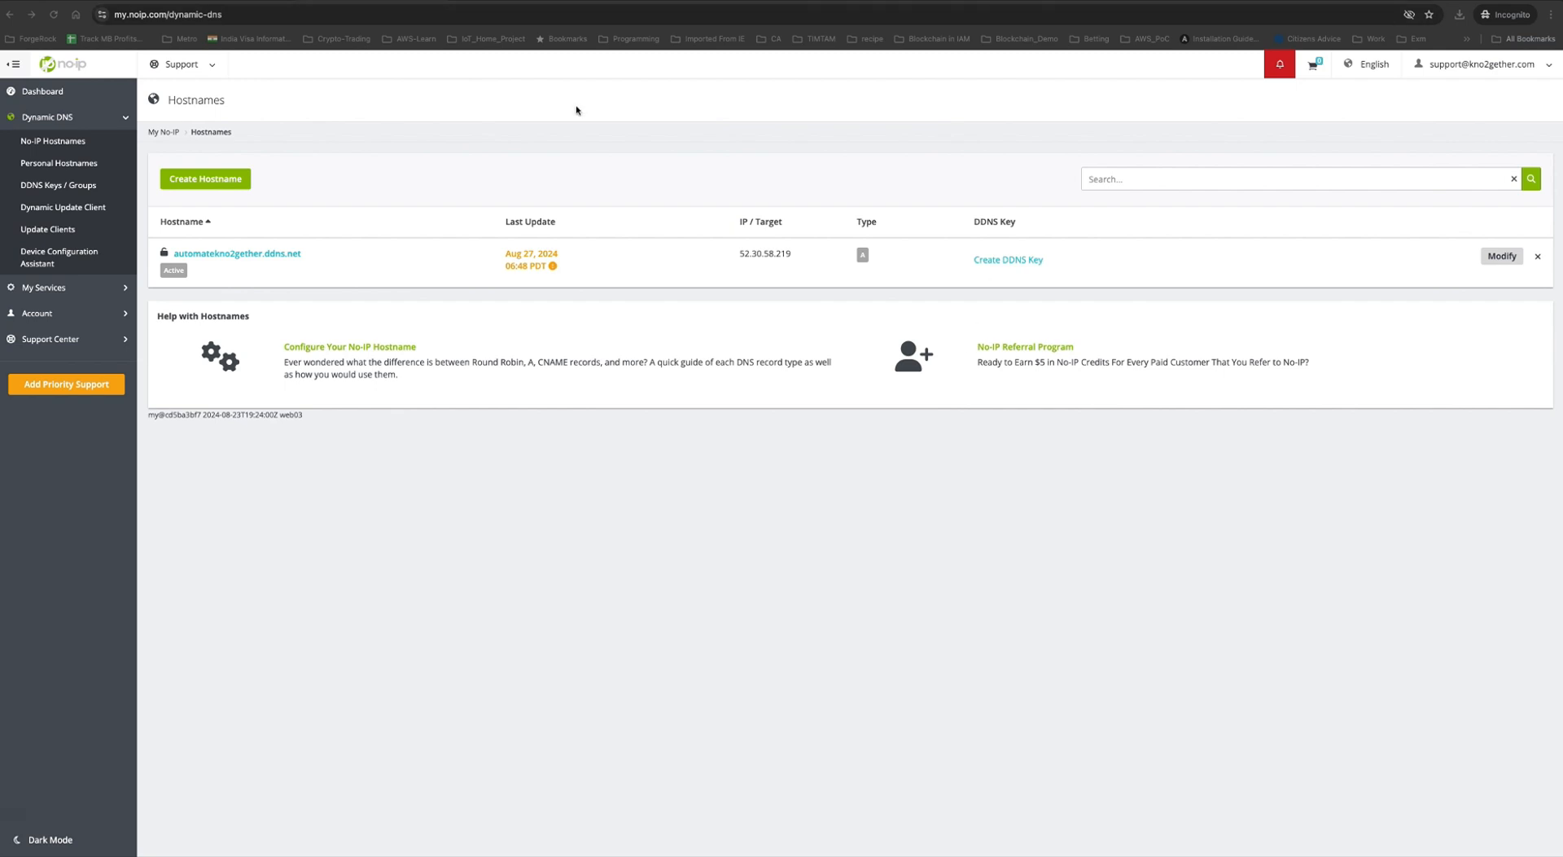
{"action": "mouse_move", "coordinate": [265, 192]}
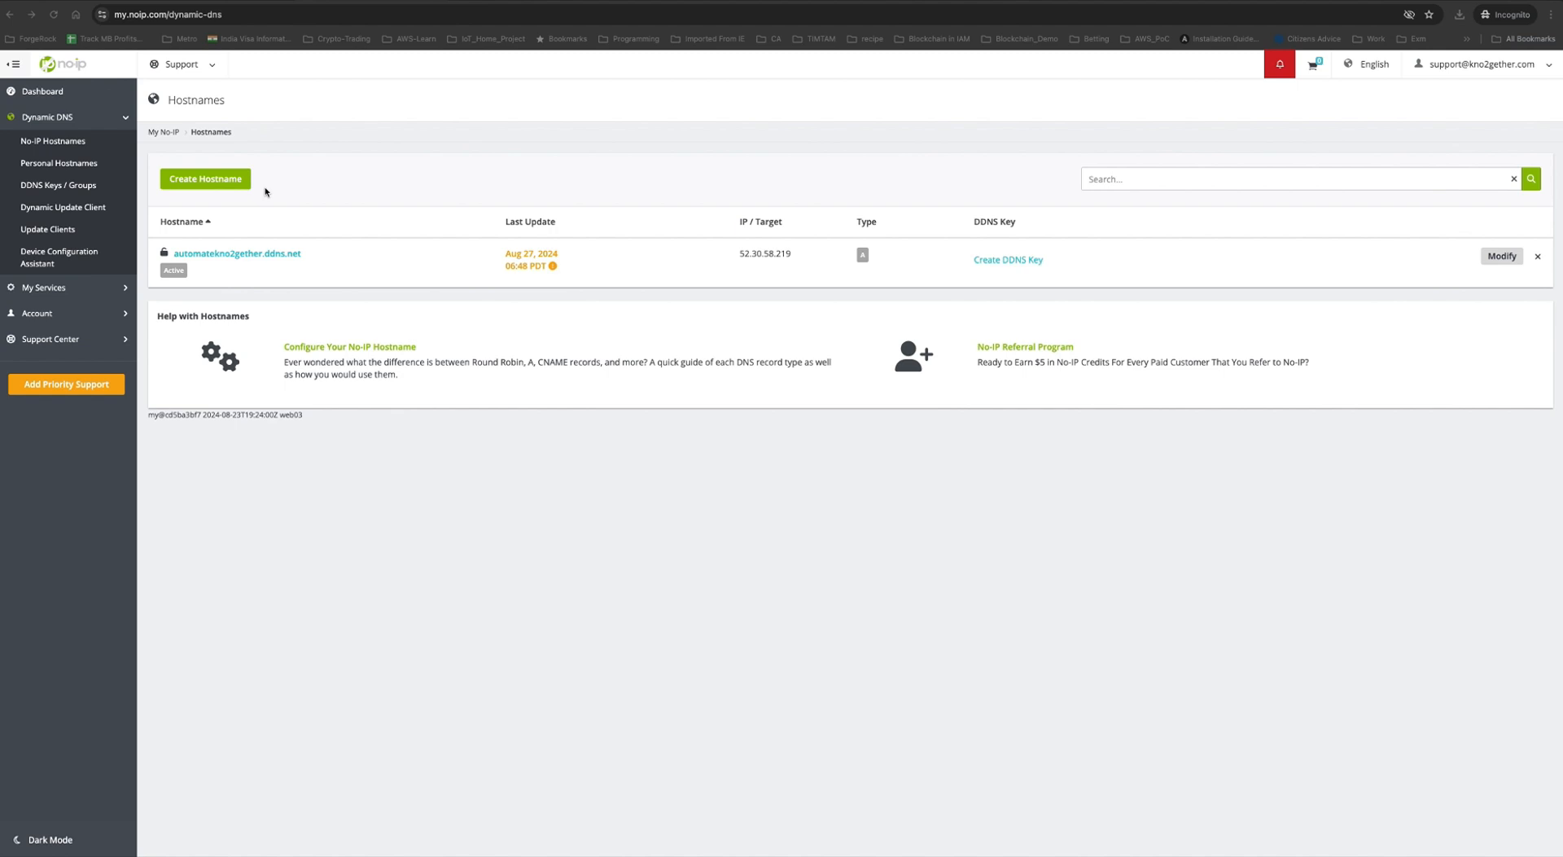
{"action": "mouse_move", "coordinate": [356, 203]}
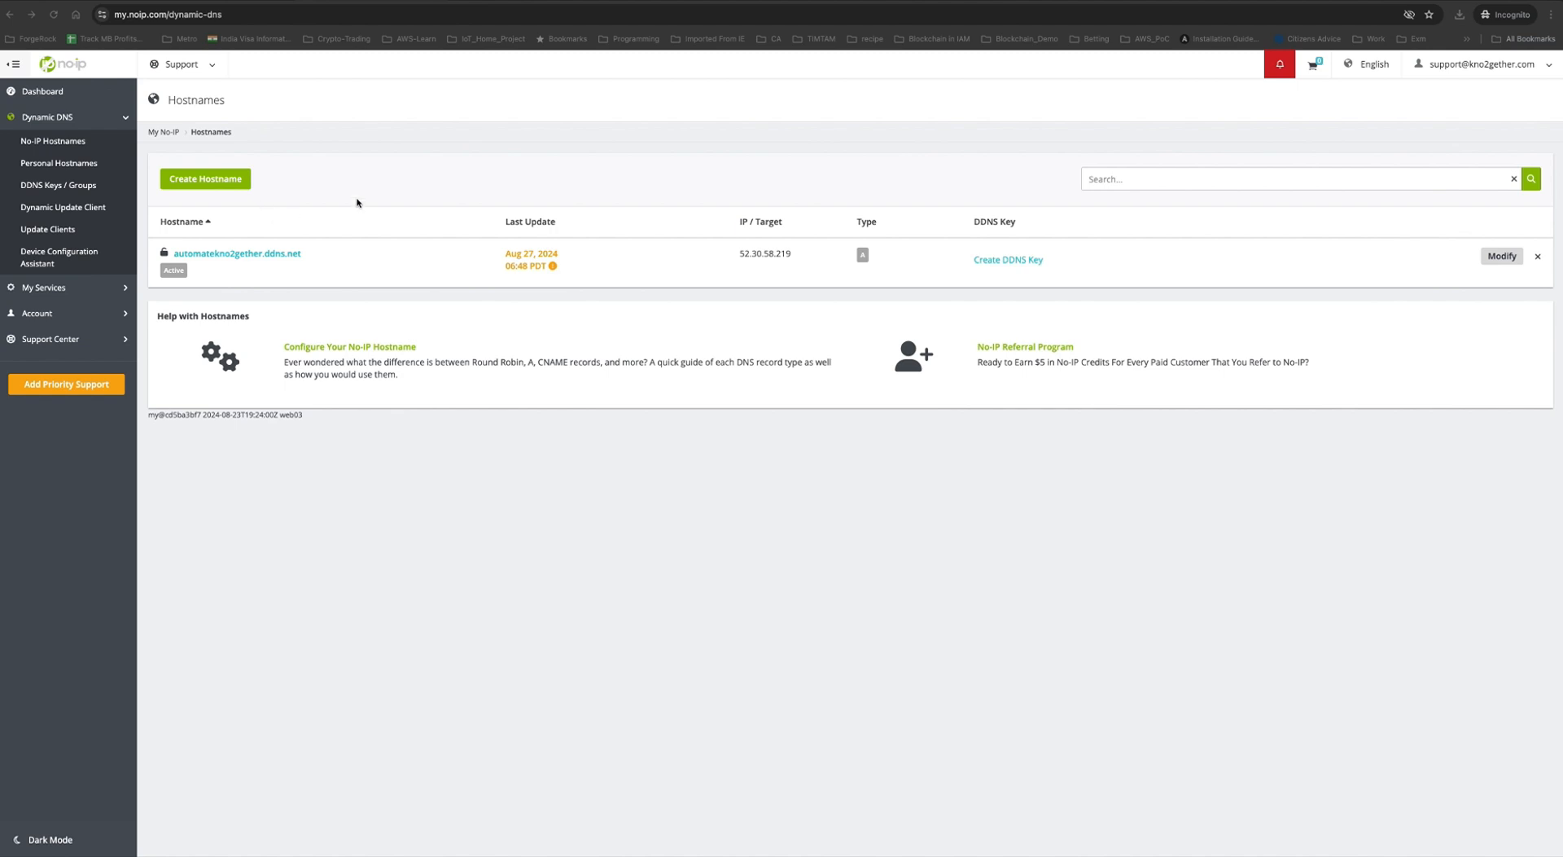
{"action": "mouse_move", "coordinate": [311, 258]}
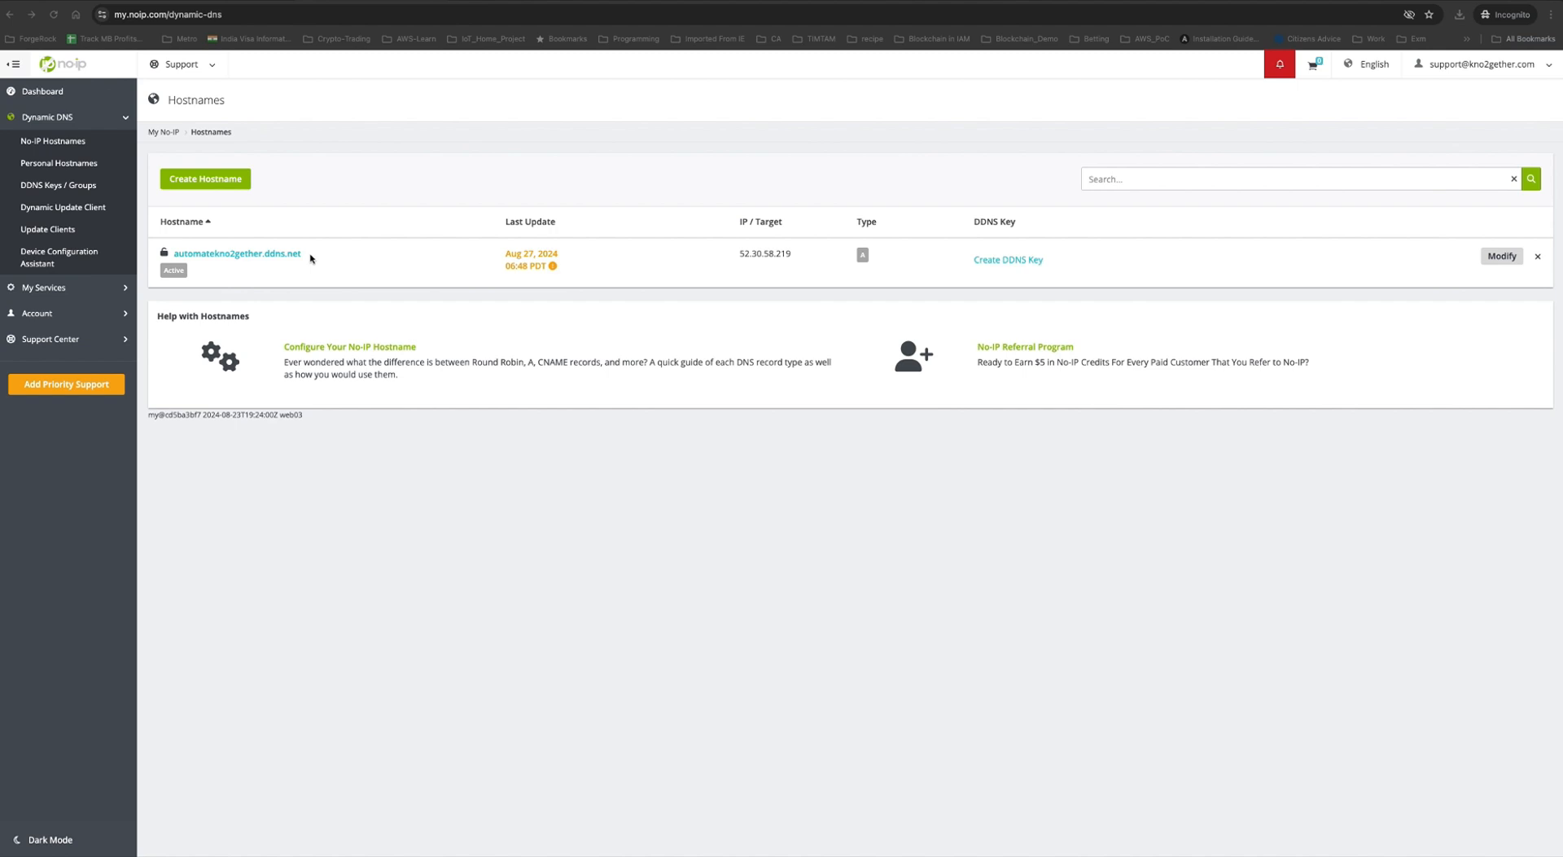
{"action": "mouse_move", "coordinate": [292, 259]}
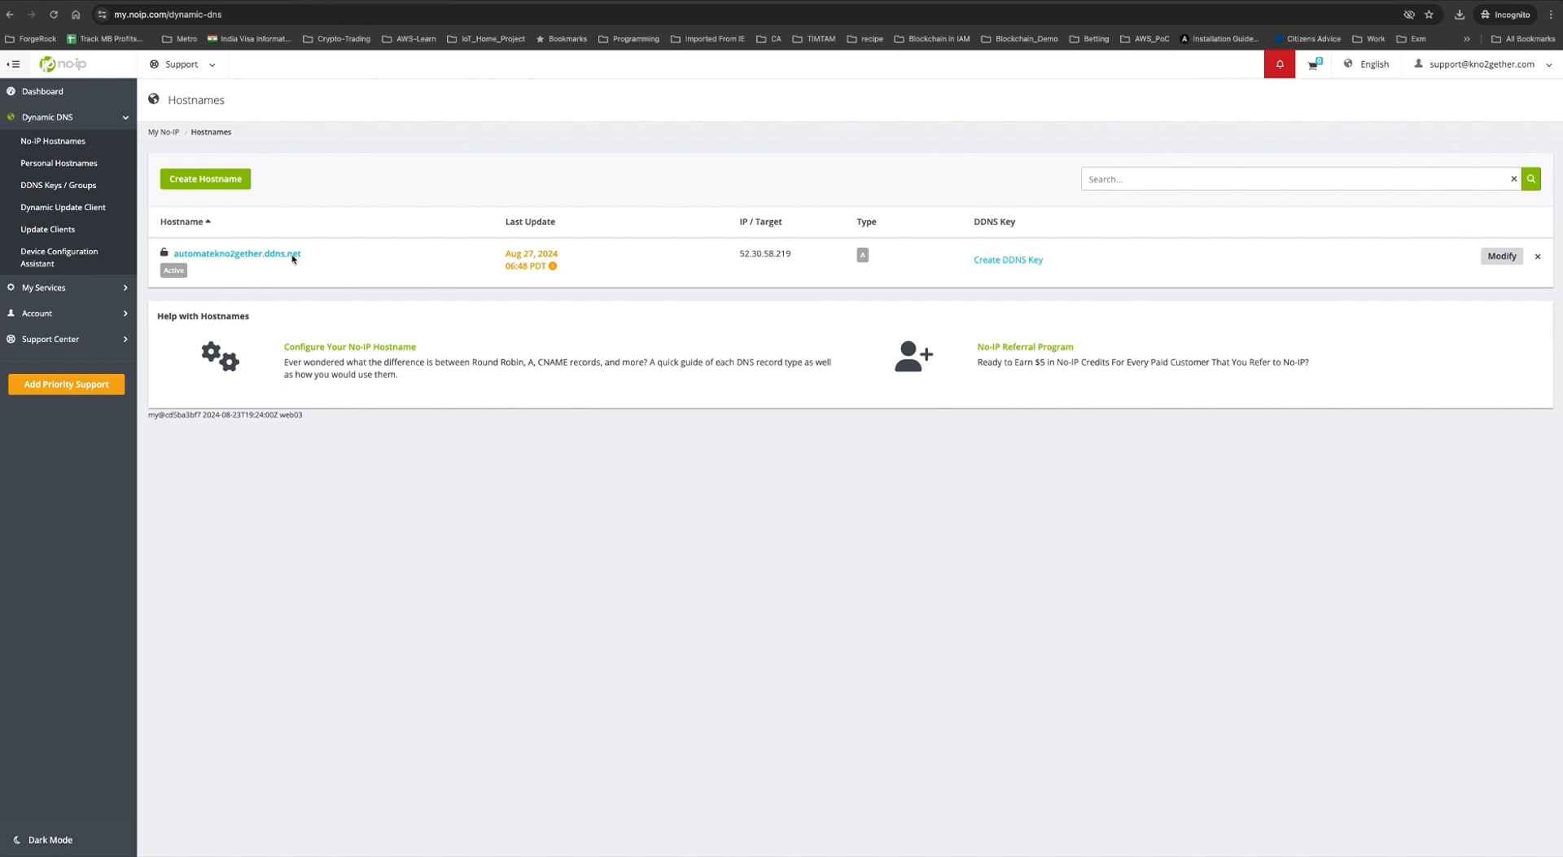
{"action": "mouse_move", "coordinate": [176, 283]}
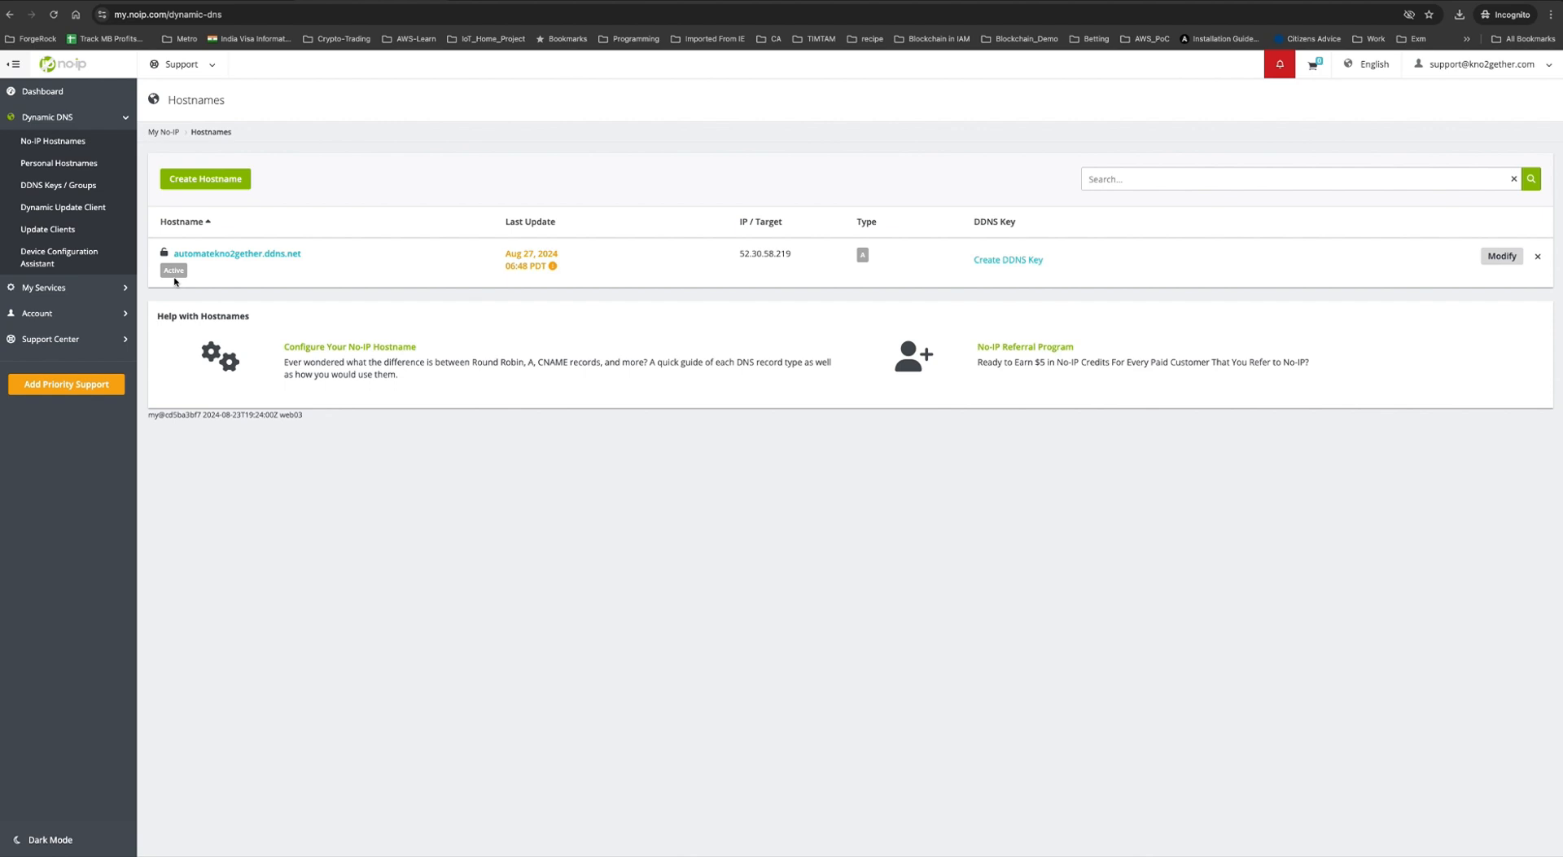
{"action": "mouse_move", "coordinate": [347, 257]}
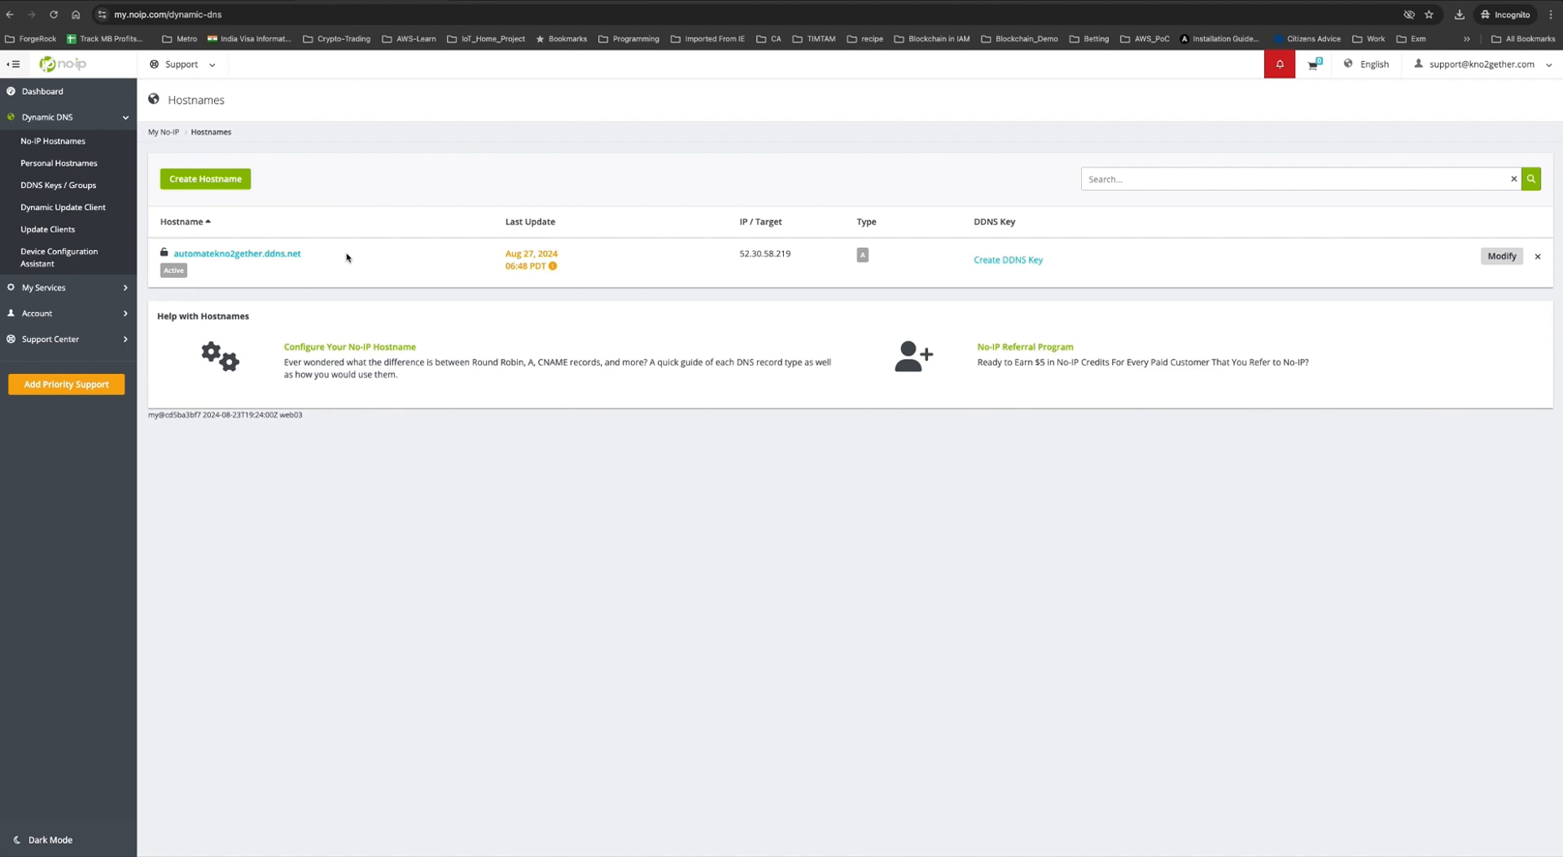
{"action": "mouse_move", "coordinate": [282, 265]}
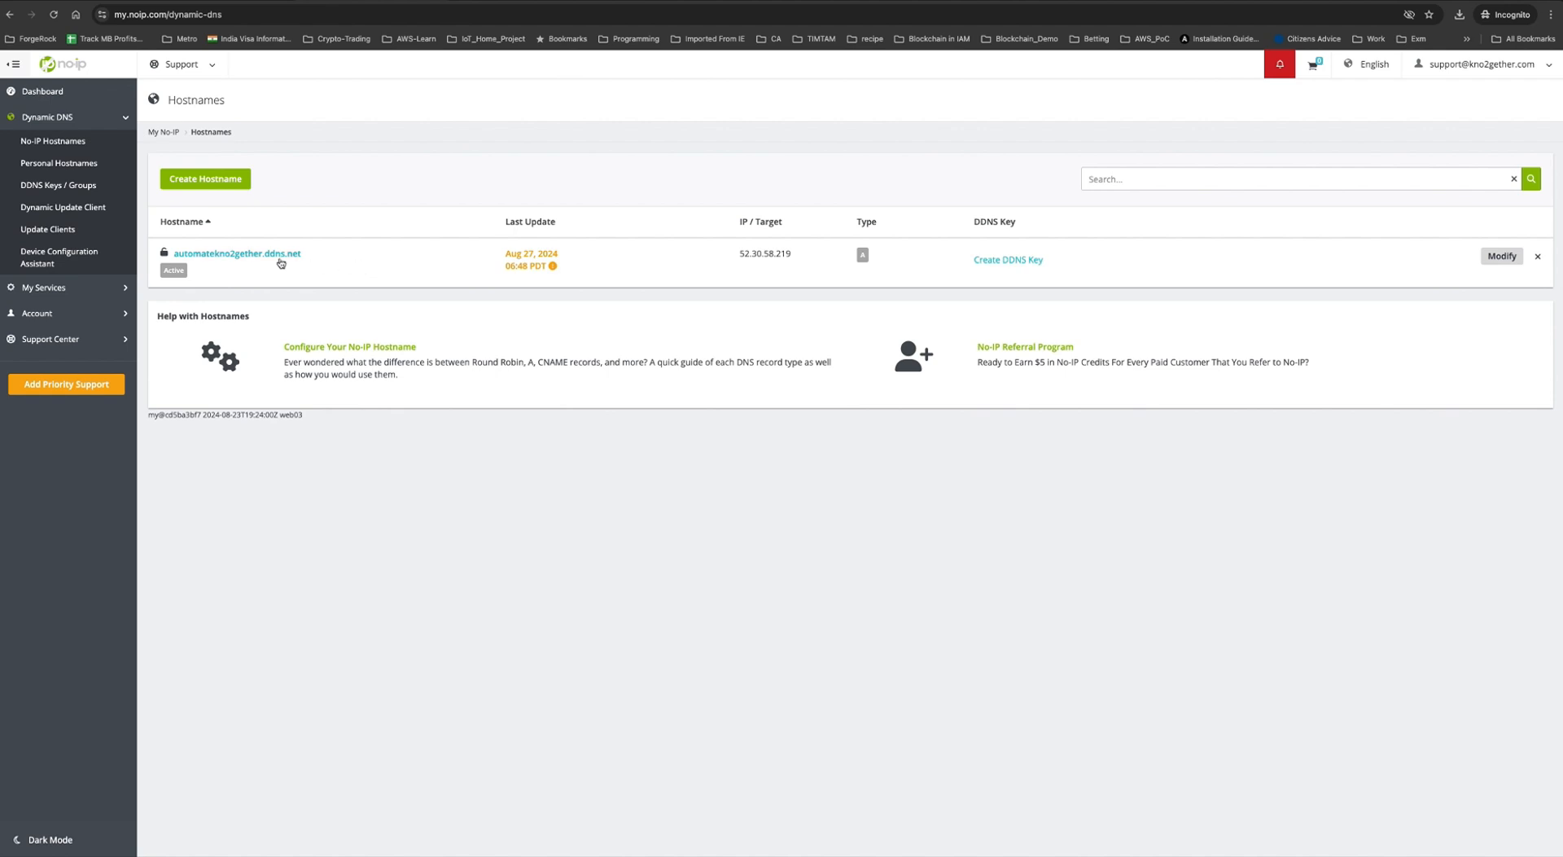